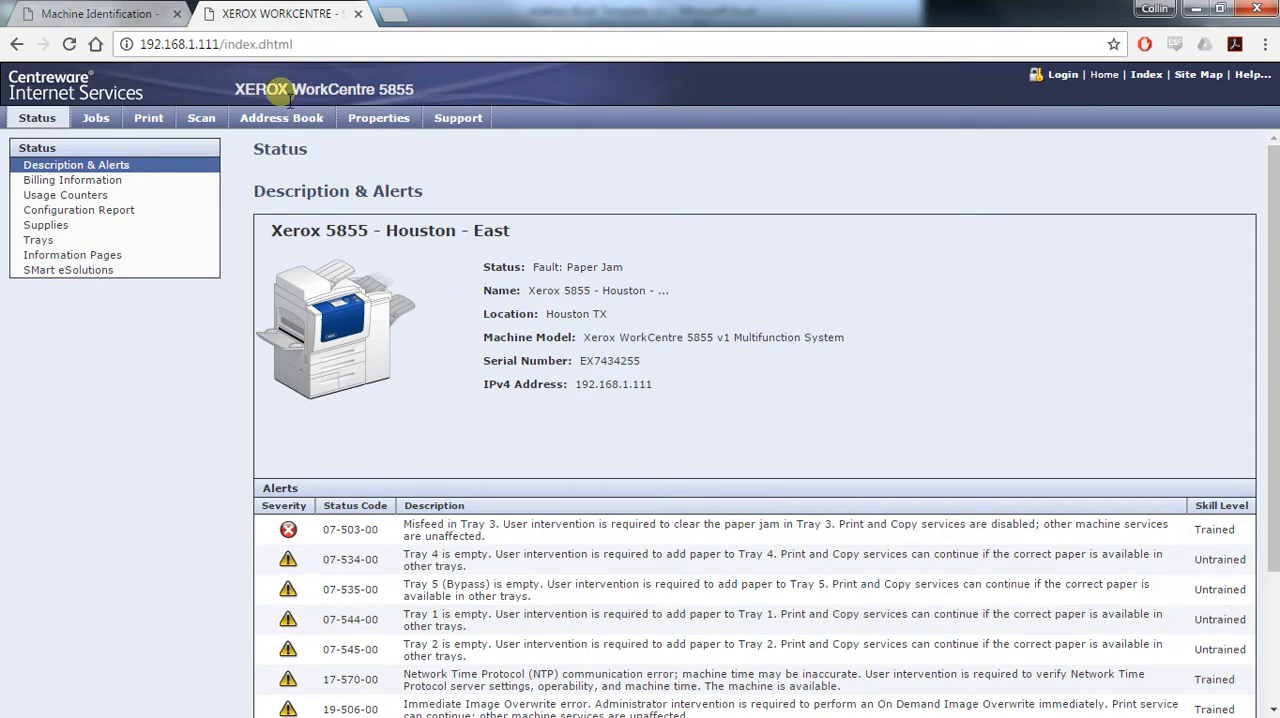
{"action": "left_click", "coordinate": [215, 44]}
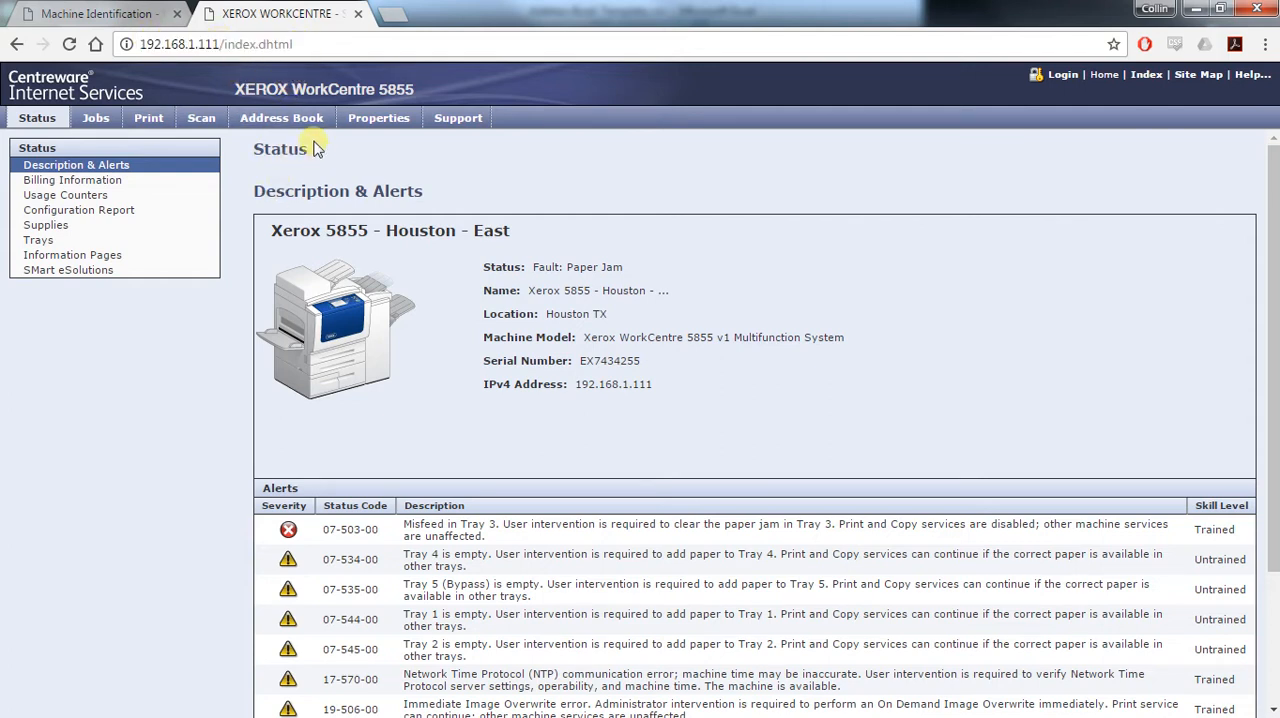
{"action": "left_click", "coordinate": [281, 117]}
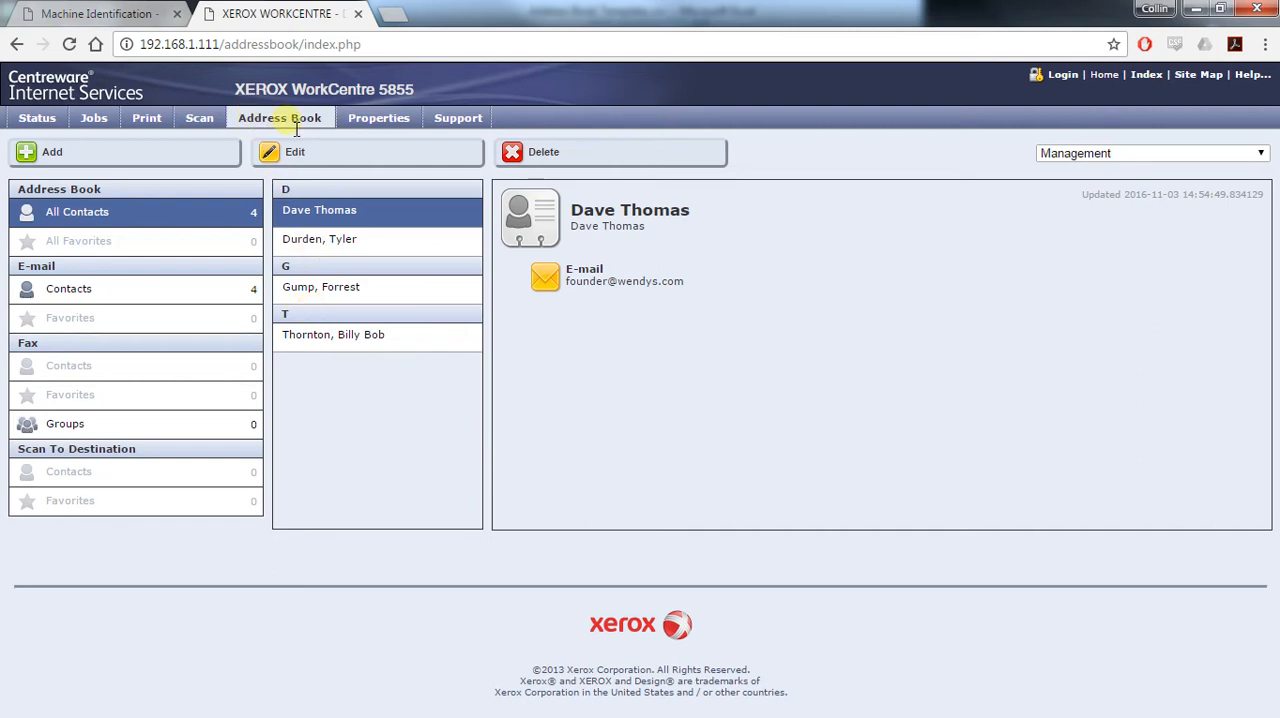
Step: Export the address book from the Management menu using the Comma delimiter
{"action": "left_click", "coordinate": [1150, 153]}
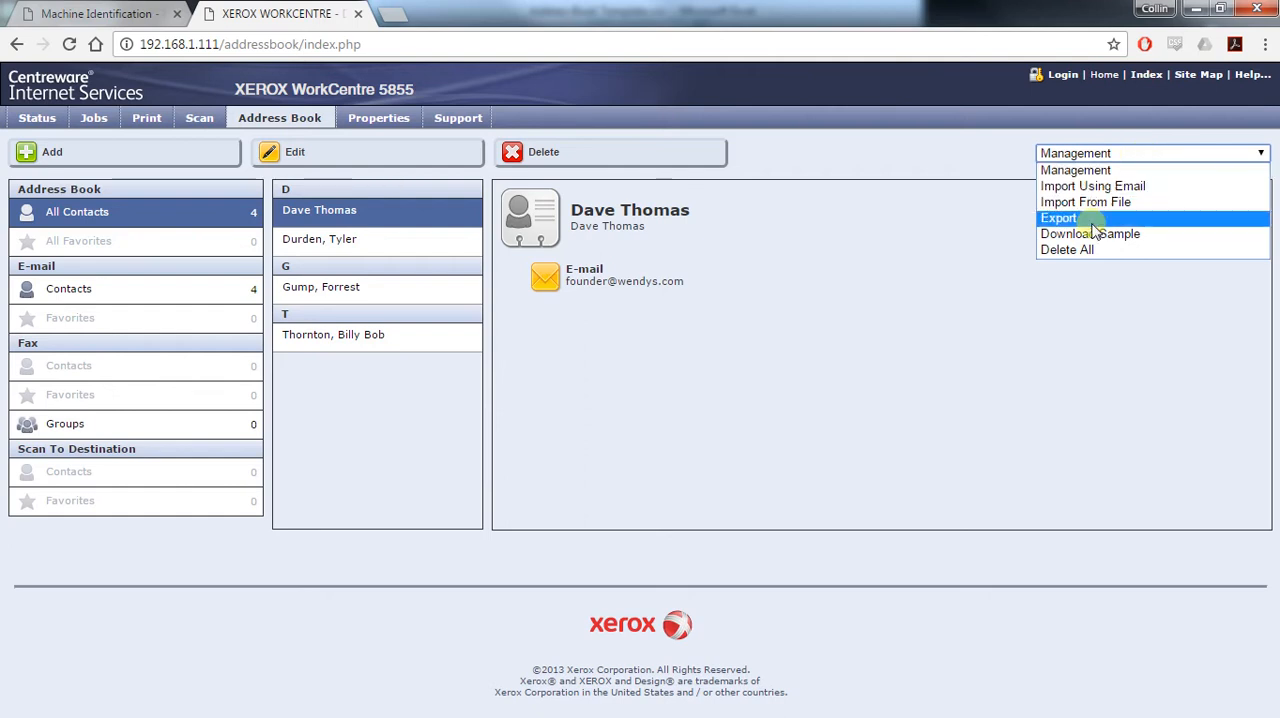
{"action": "left_click", "coordinate": [1058, 218]}
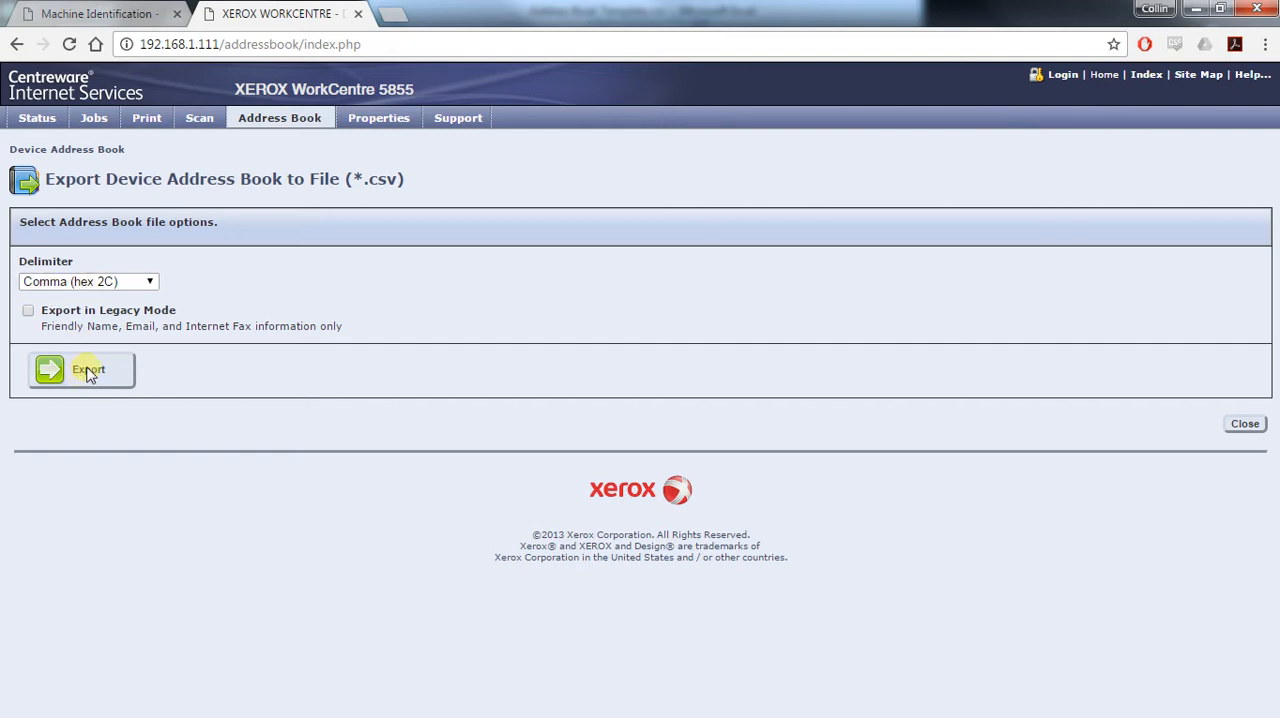
{"action": "mouse_move", "coordinate": [280, 293]}
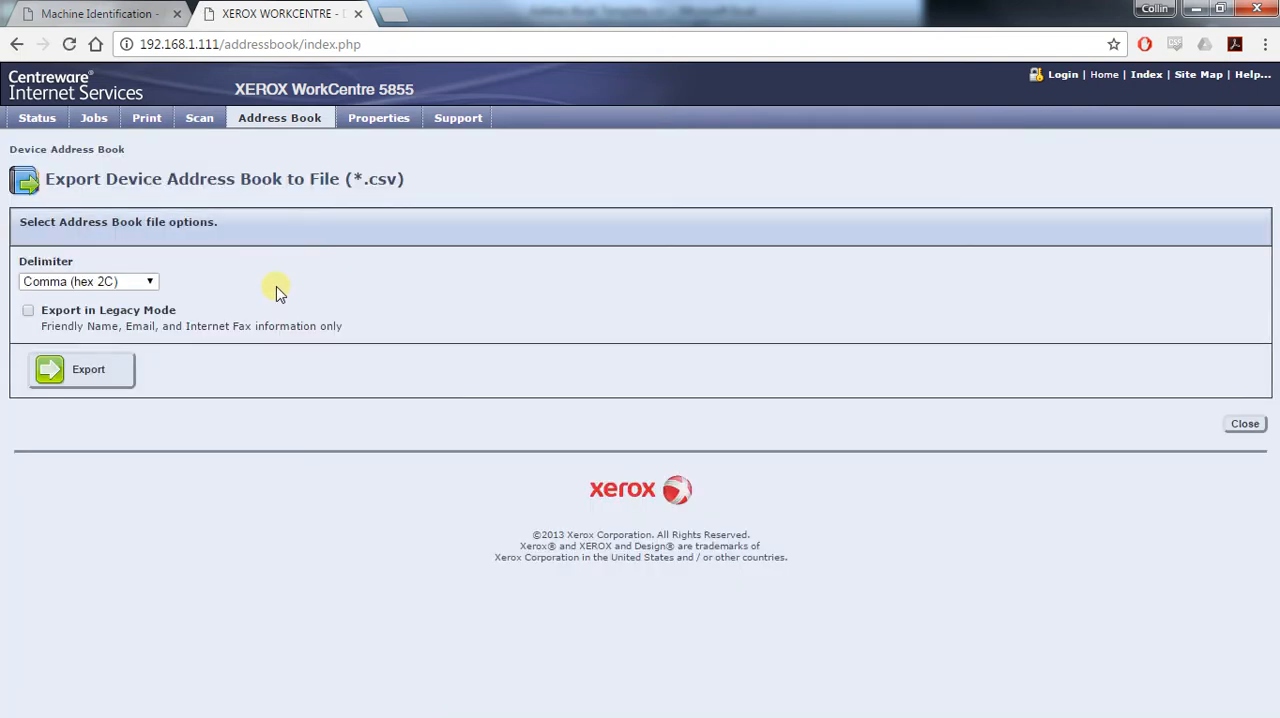
{"action": "left_click", "coordinate": [80, 369]}
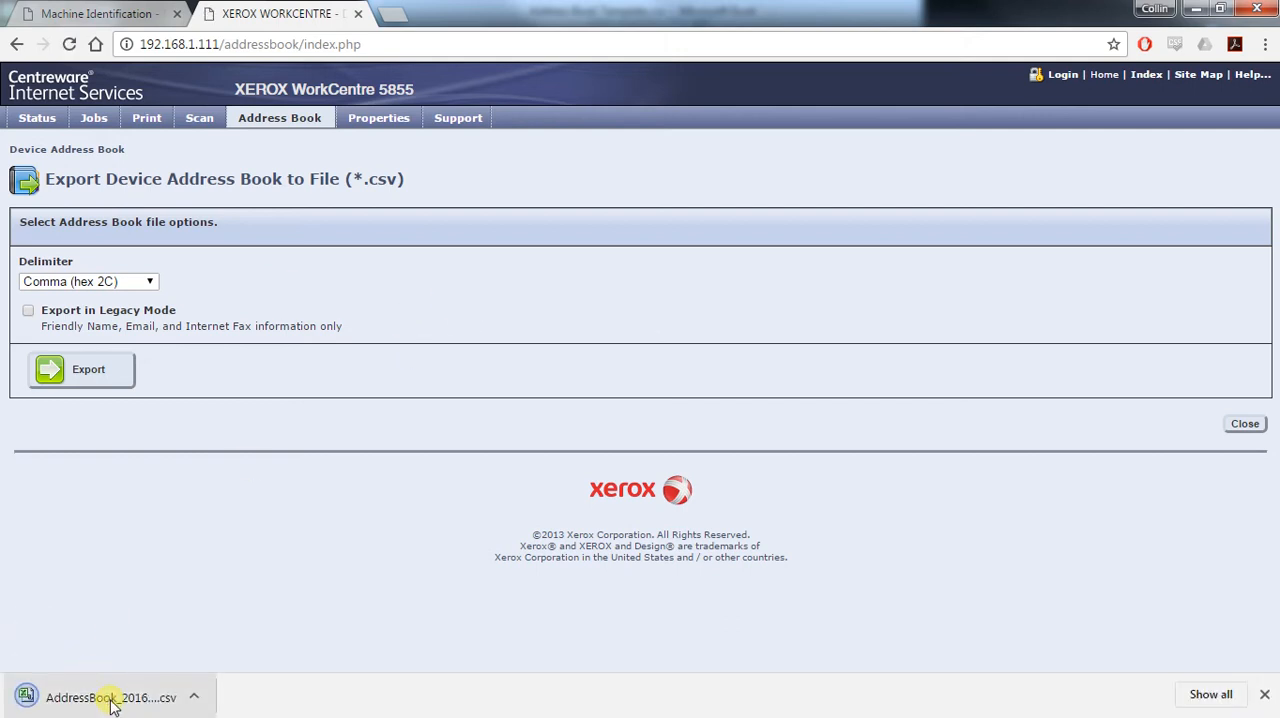
Step: Open the downloaded AddressBook CSV from the browser's download bar
{"action": "left_click", "coordinate": [110, 697]}
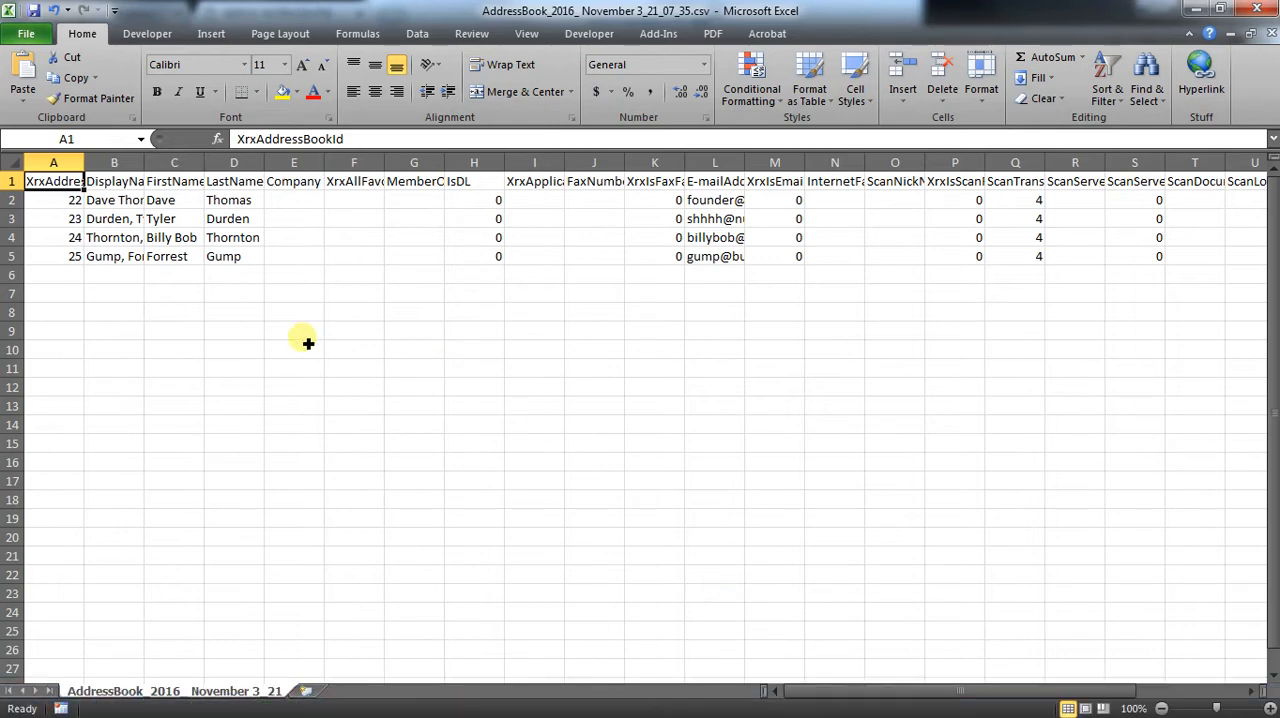
{"action": "mouse_move", "coordinate": [423, 245]}
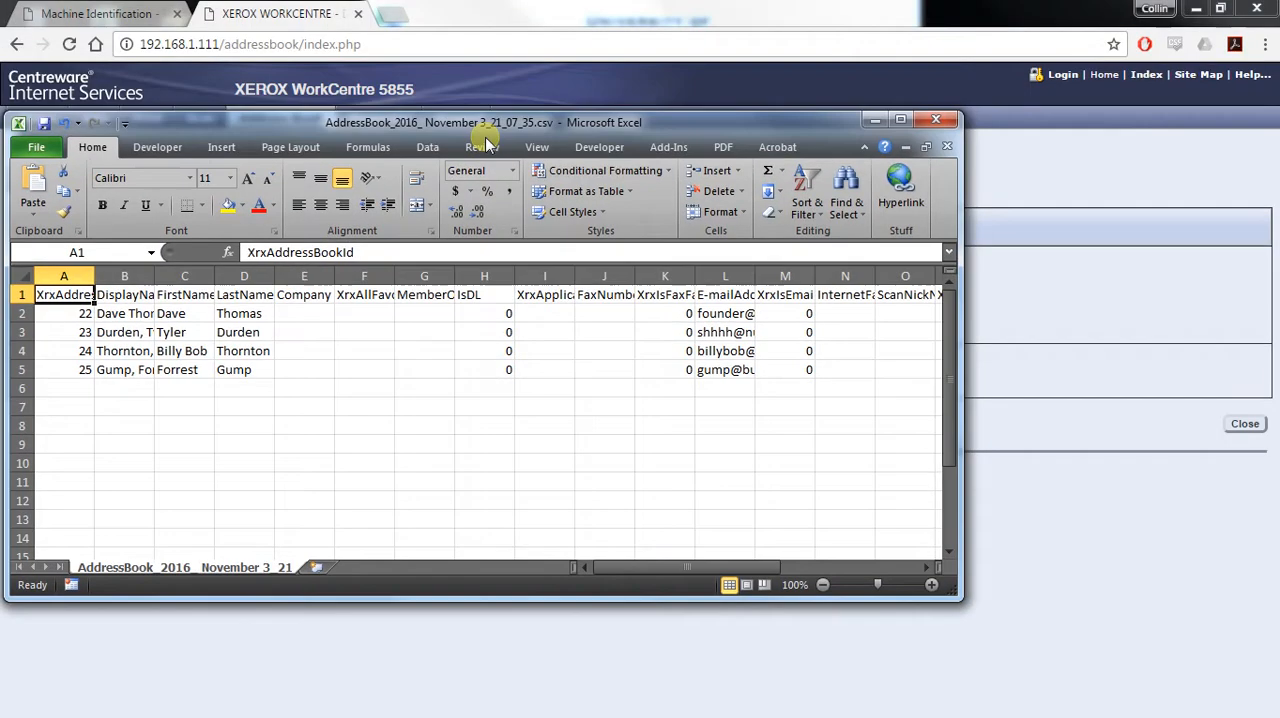
Step: Copy the four contacts' names and e-mail addresses into Address Book Template.csv rows 2–5
{"action": "left_click", "coordinate": [899, 119]}
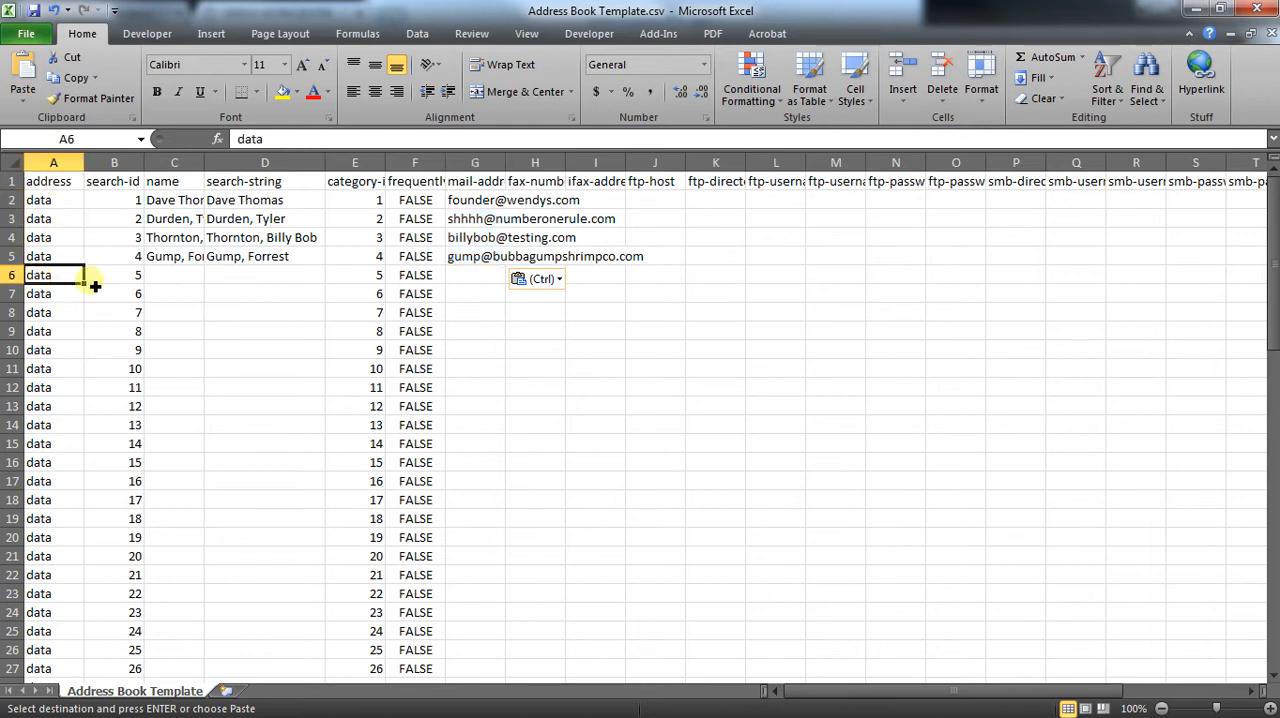
{"action": "scroll", "scroll_direction": "down", "scroll_amount": 3}
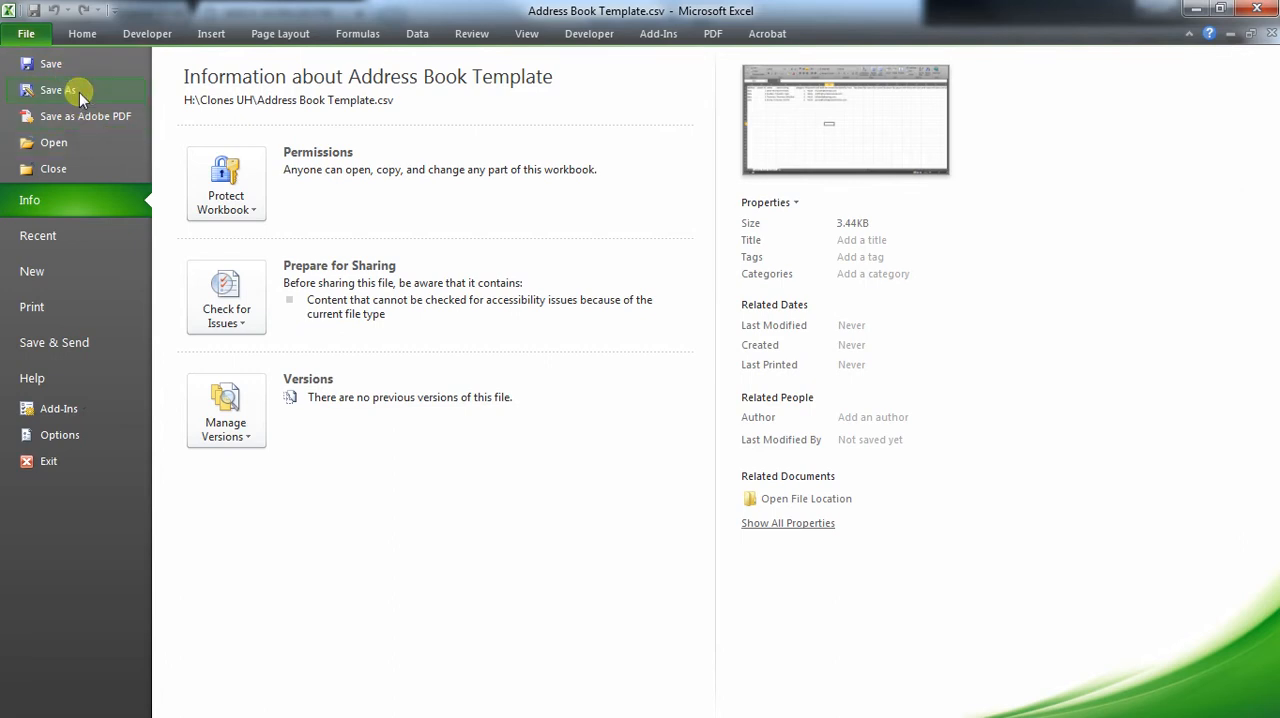
Step: Save the template as Address Book123.csv, keeping CSV format, and return to Chrome
{"action": "left_click", "coordinate": [59, 90]}
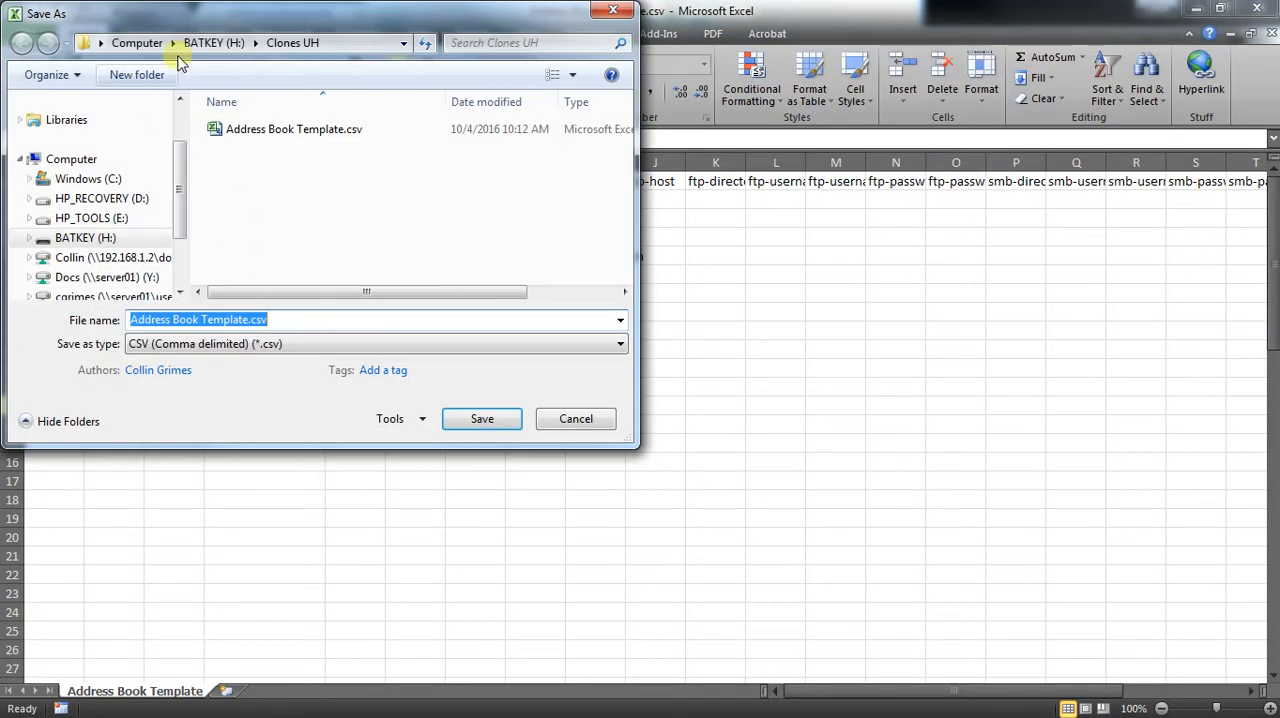
{"action": "left_click", "coordinate": [230, 319]}
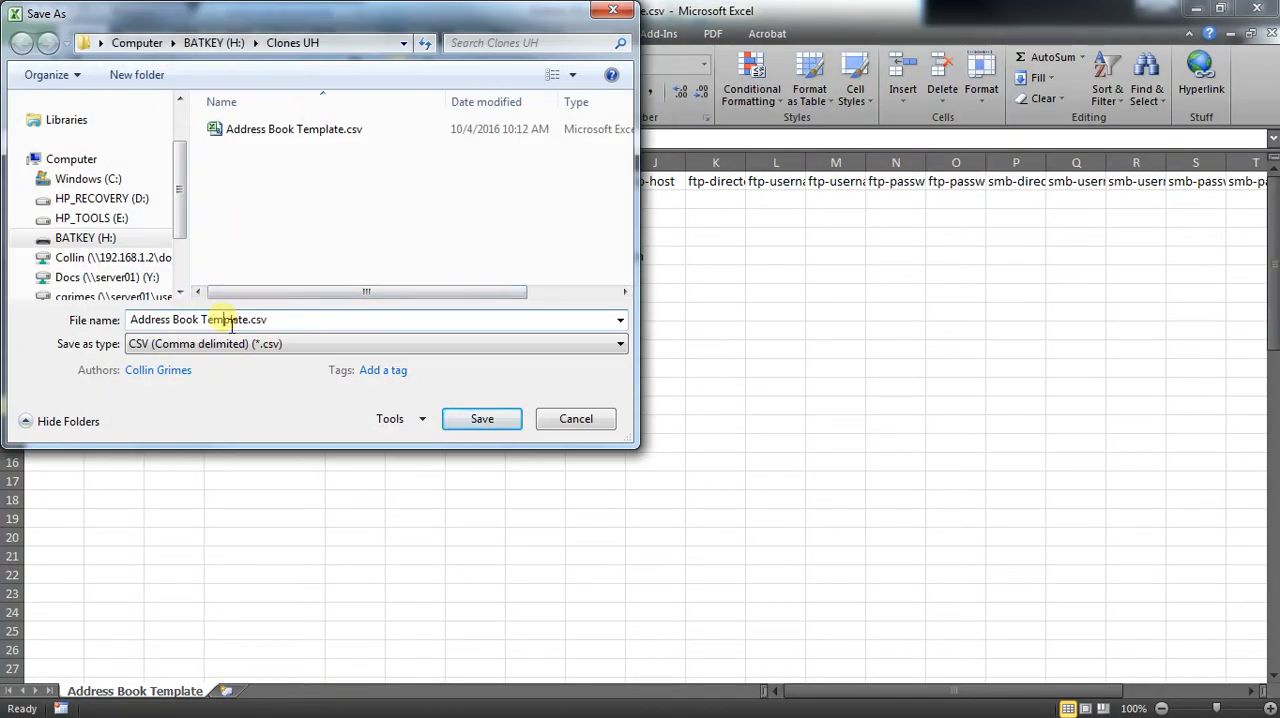
{"action": "double_click", "coordinate": [222, 319]}
{"action": "type", "text": "123"}
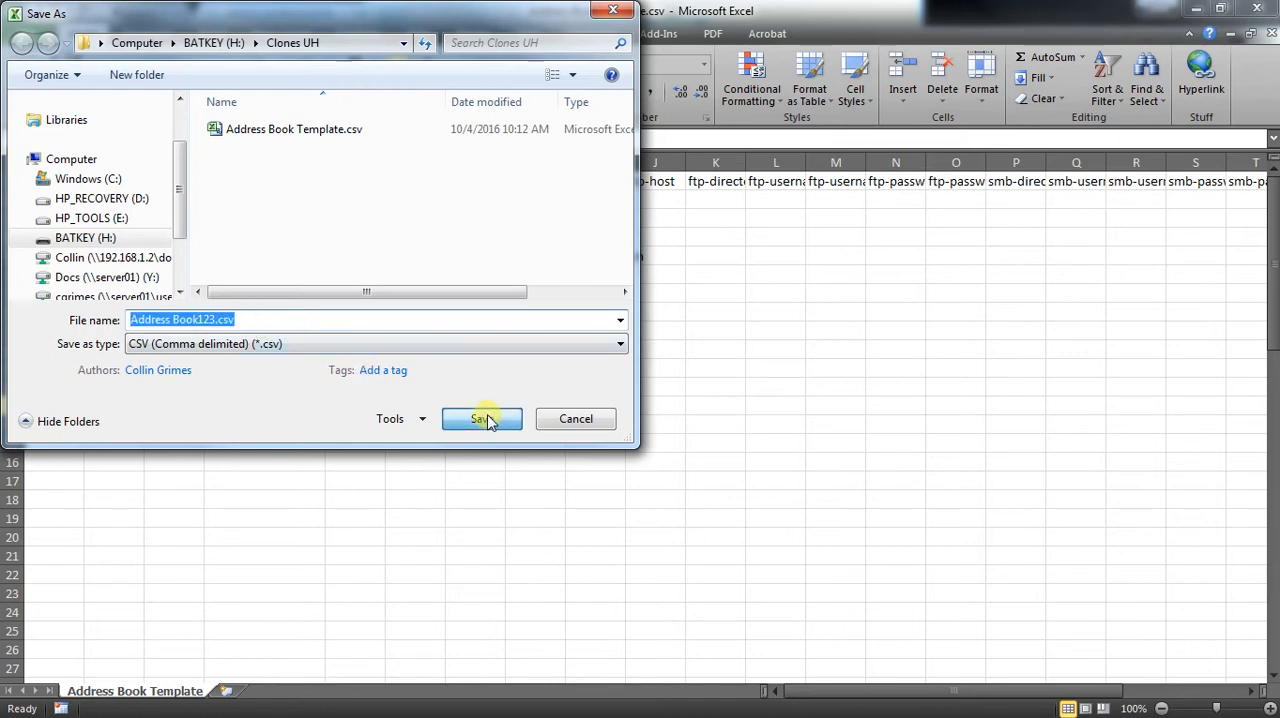
{"action": "left_click", "coordinate": [481, 419]}
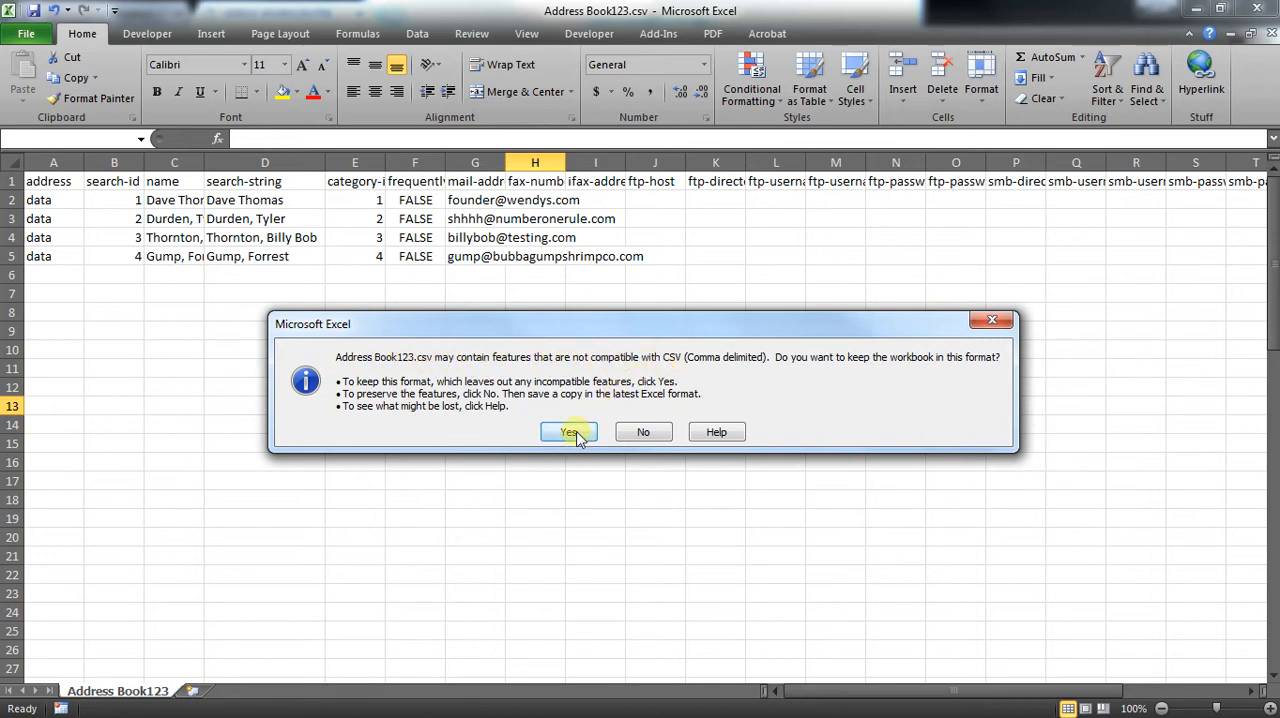
{"action": "left_click", "coordinate": [568, 431]}
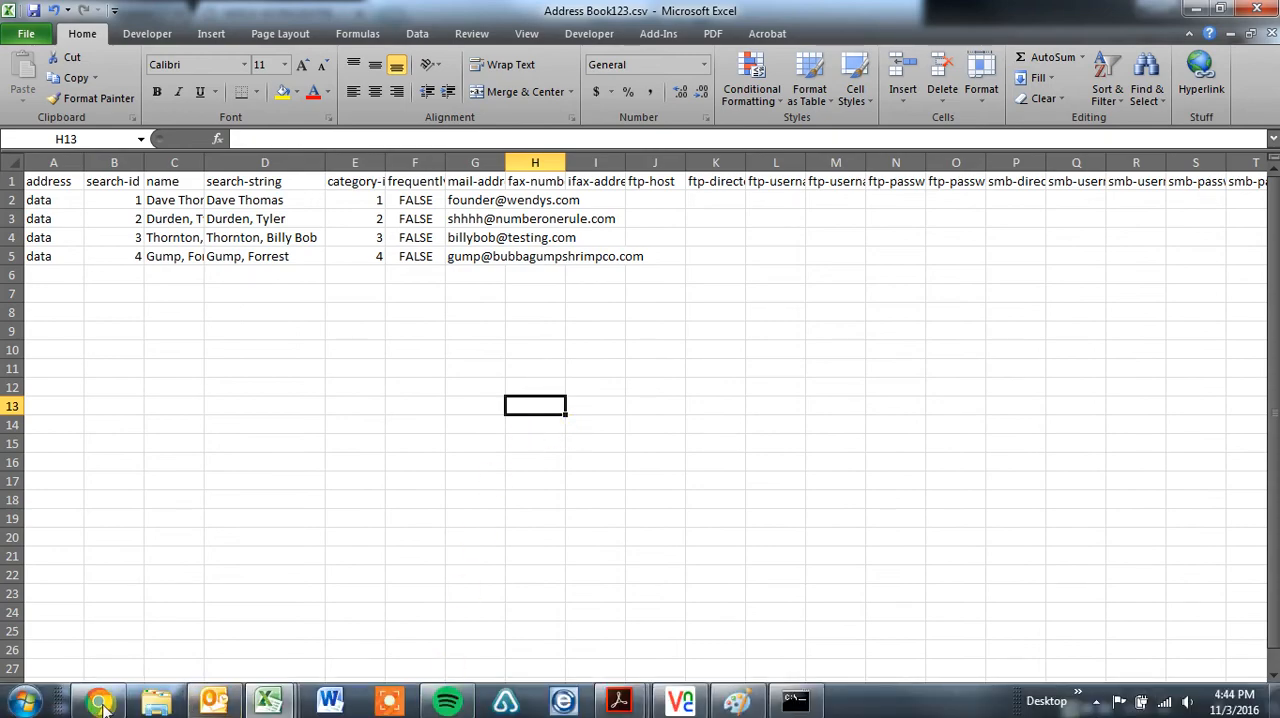
{"action": "left_click", "coordinate": [99, 700]}
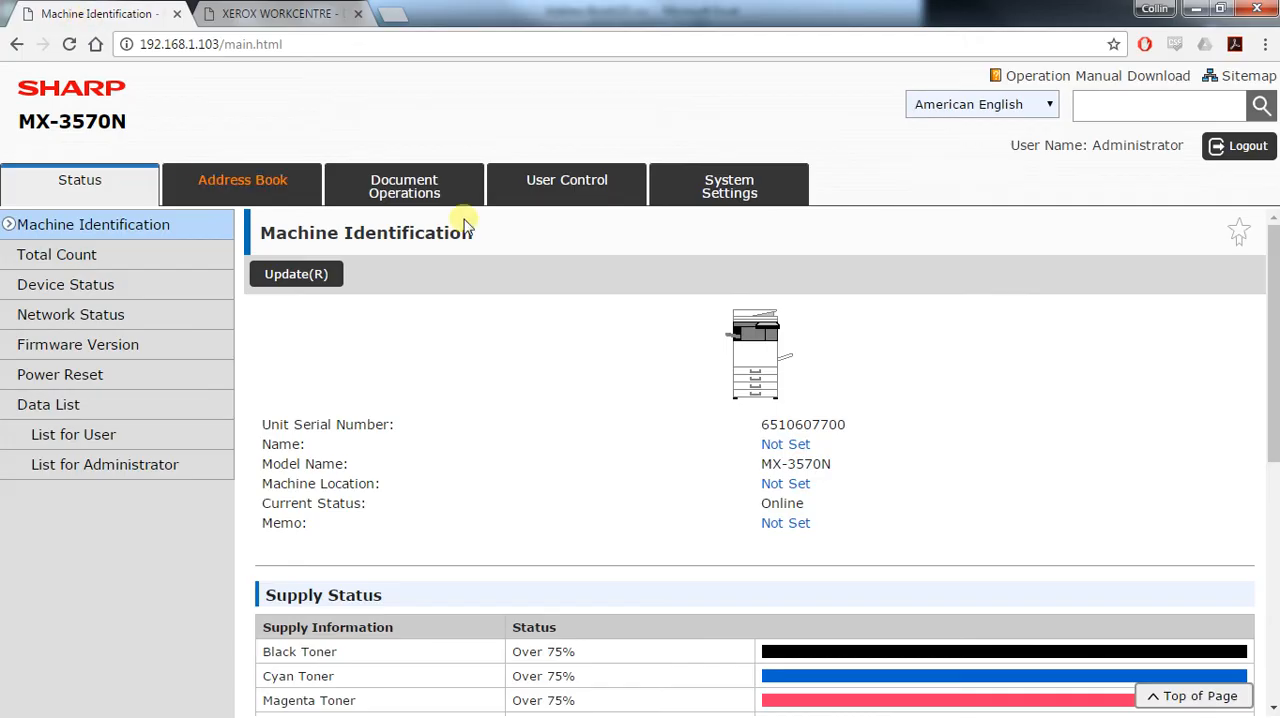
Step: Go to System Settings and choose Data Import/Export (CSV Format) in the left menu
{"action": "left_click", "coordinate": [729, 186]}
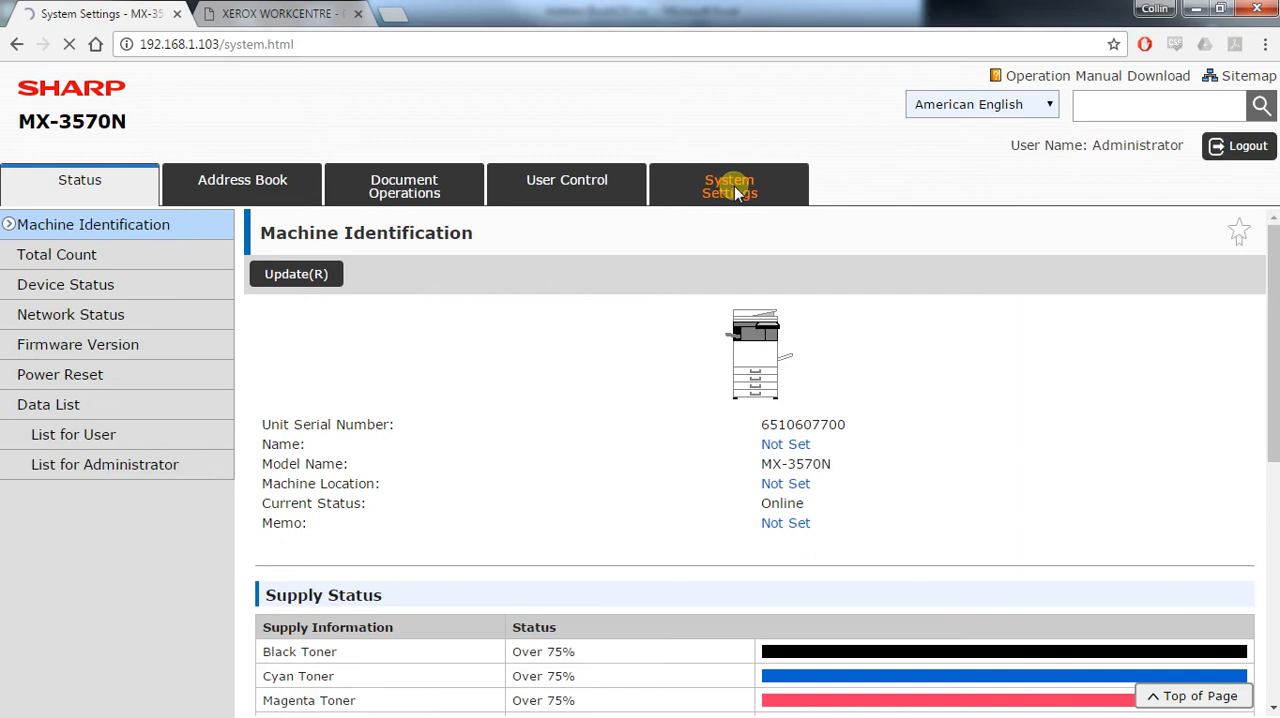
{"action": "left_click", "coordinate": [729, 186]}
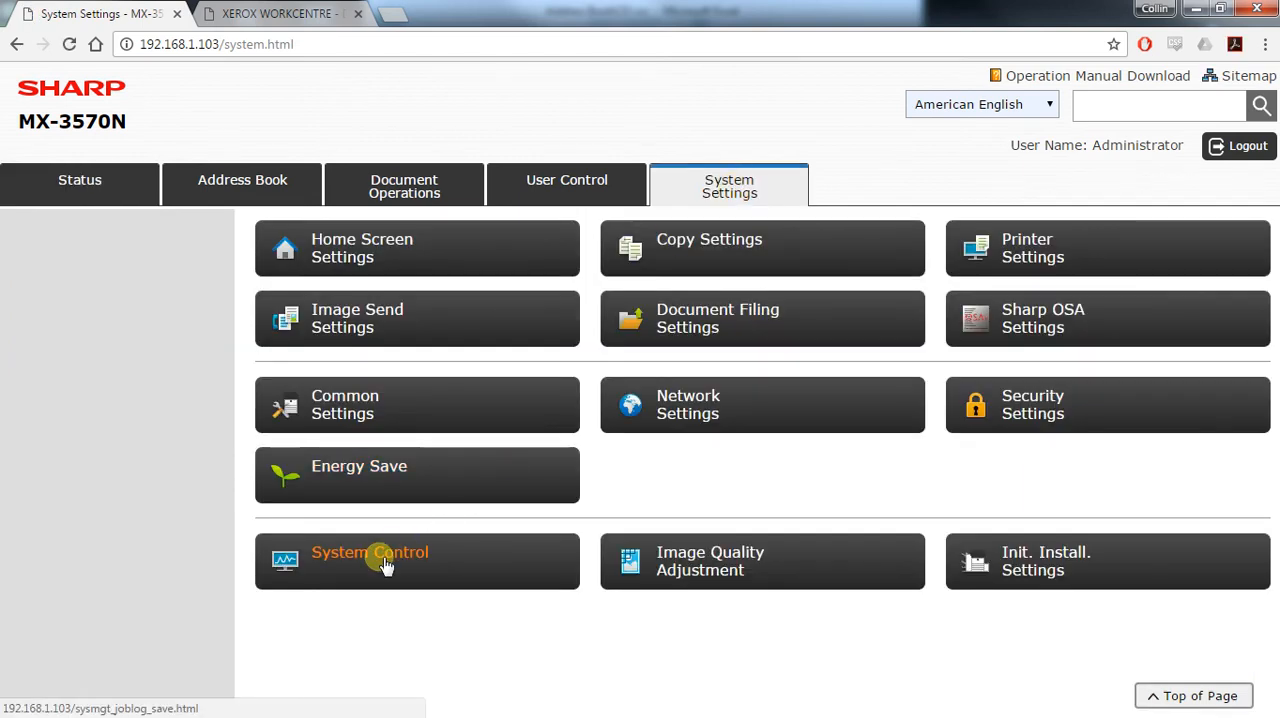
{"action": "left_click", "coordinate": [369, 561]}
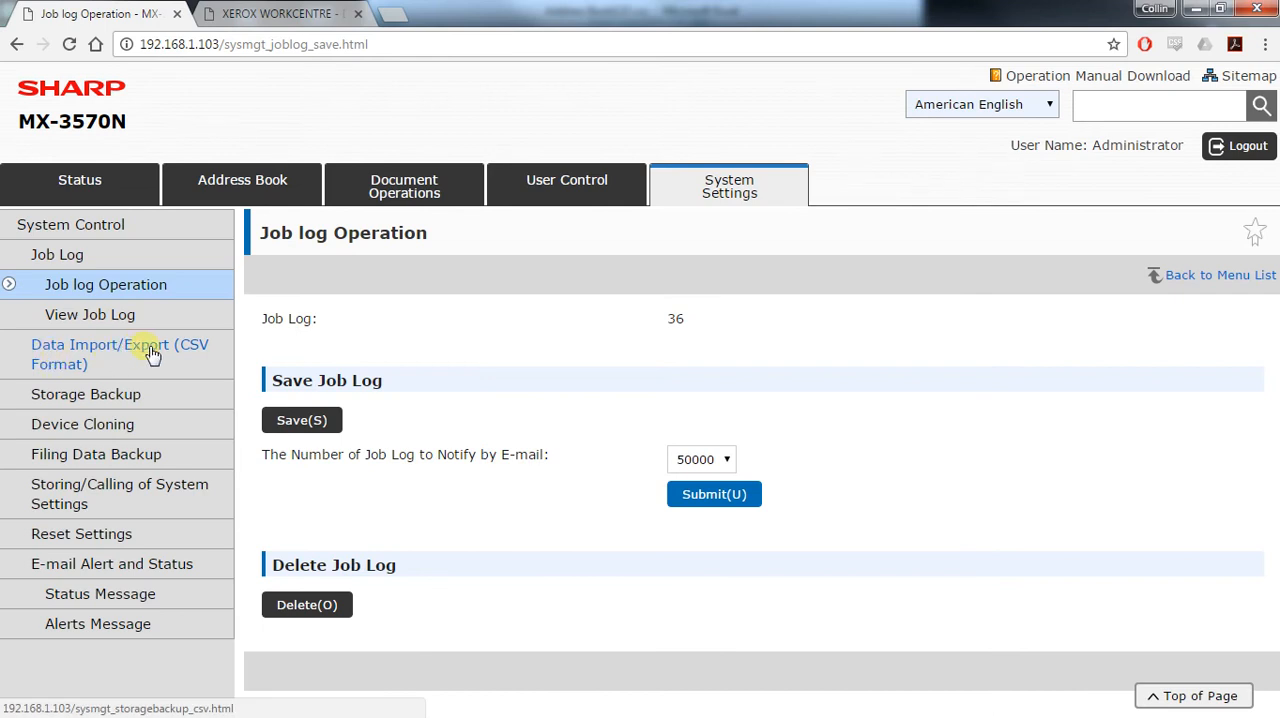
{"action": "left_click", "coordinate": [120, 353]}
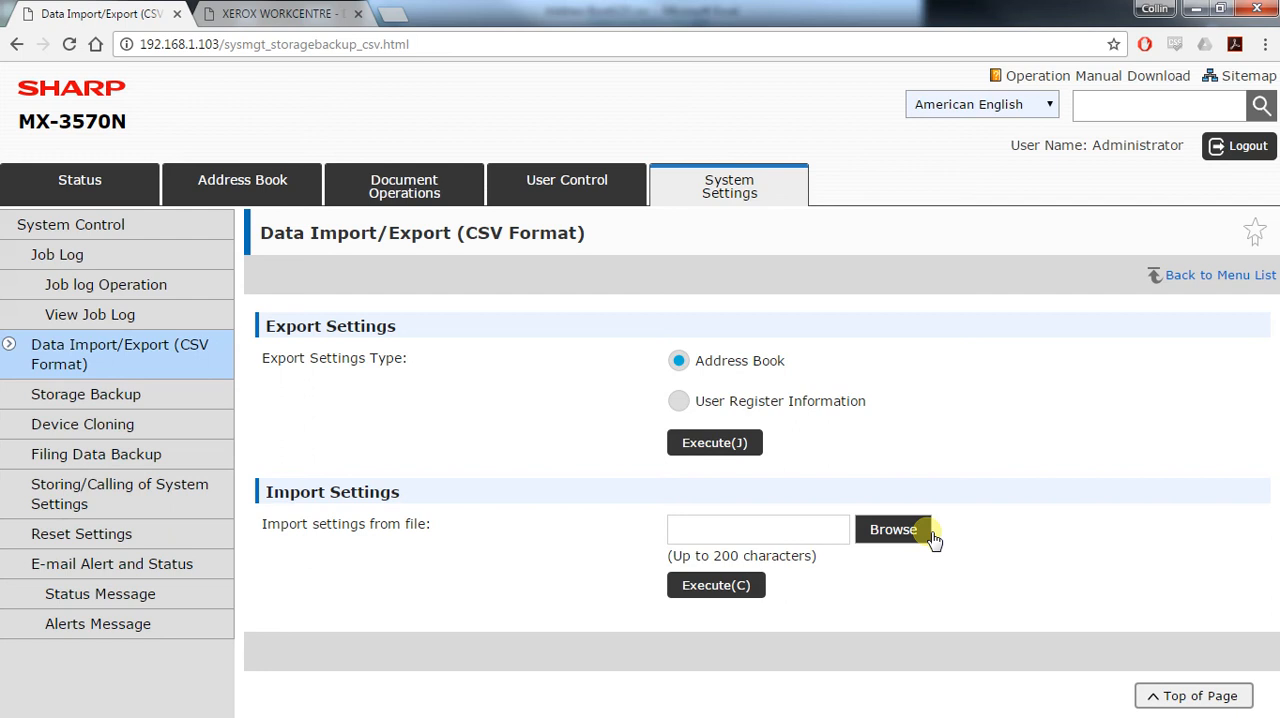
Step: Import the Address Book CSV from the BATKEY drive with Execute, adding 4 entries
{"action": "left_click", "coordinate": [892, 529]}
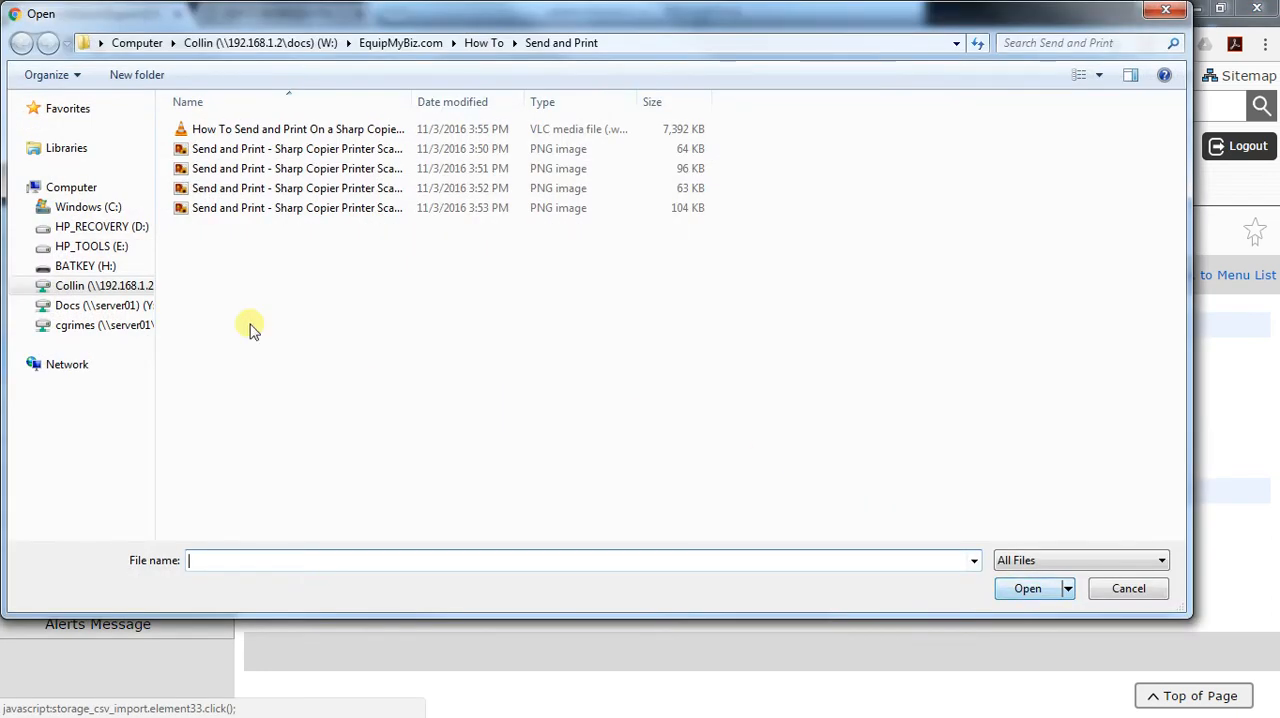
{"action": "left_click", "coordinate": [85, 265]}
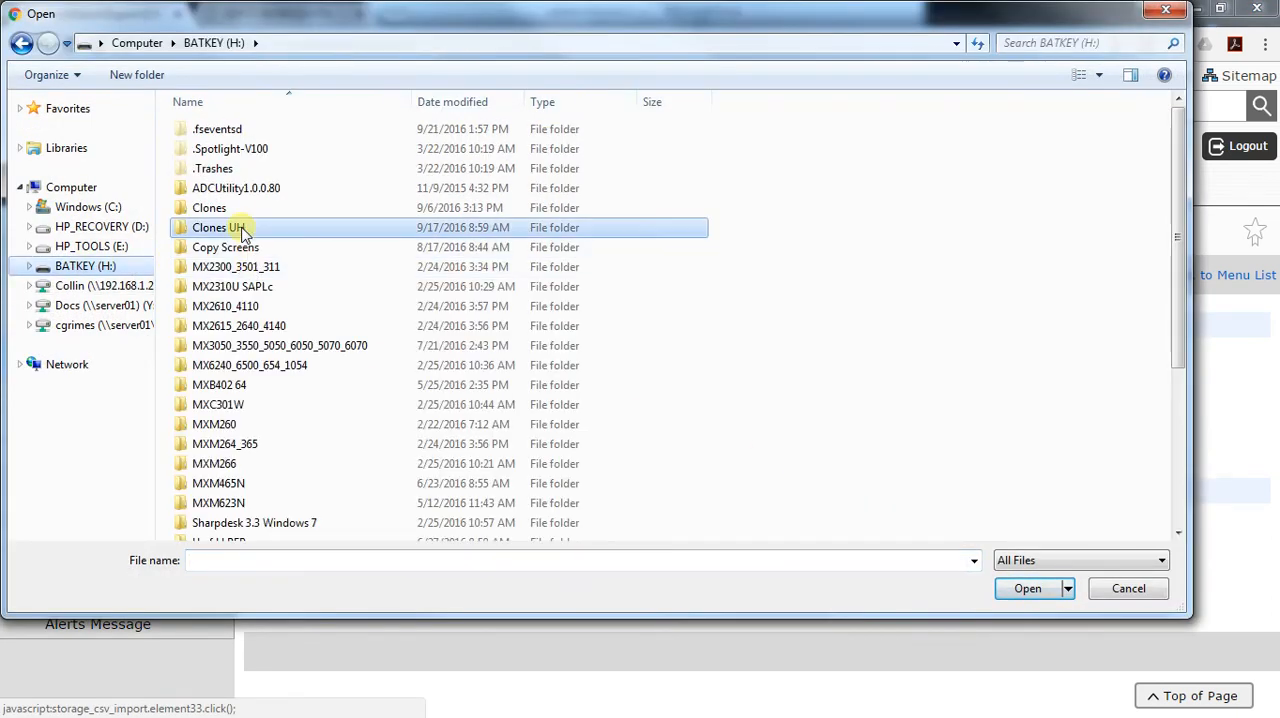
{"action": "left_click", "coordinate": [1128, 588]}
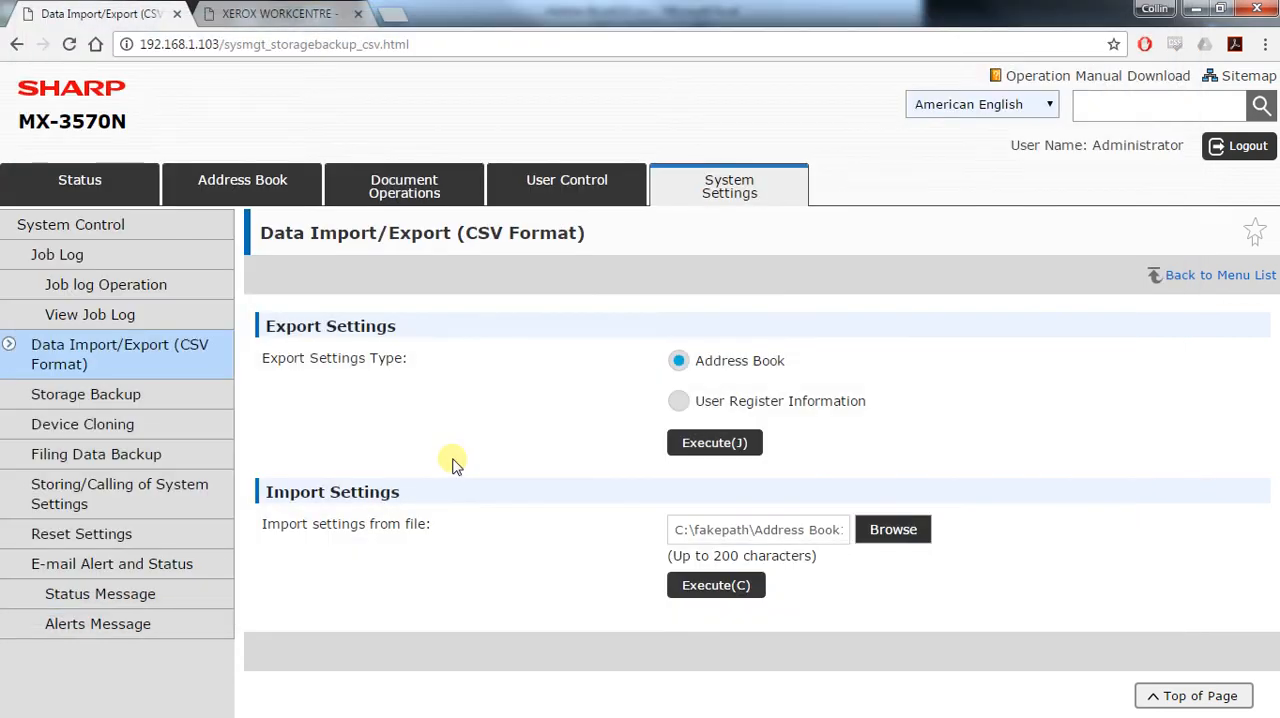
{"action": "left_click", "coordinate": [715, 585]}
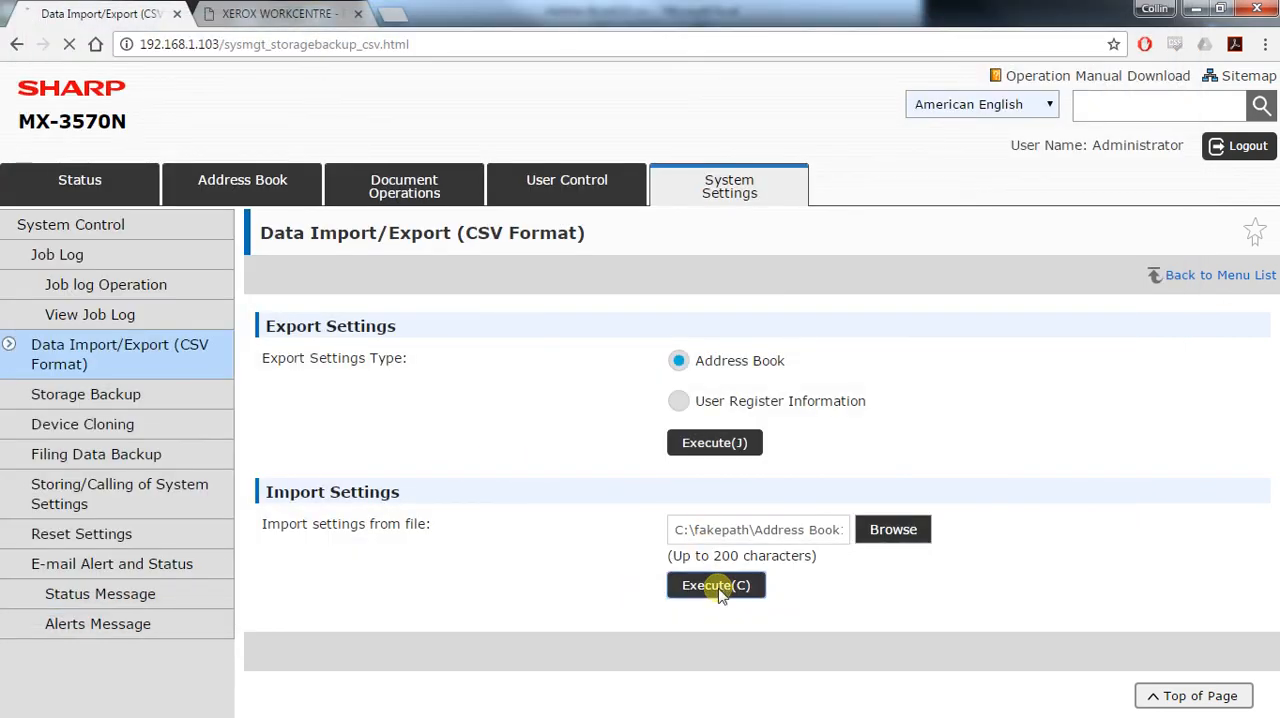
{"action": "left_click", "coordinate": [715, 585]}
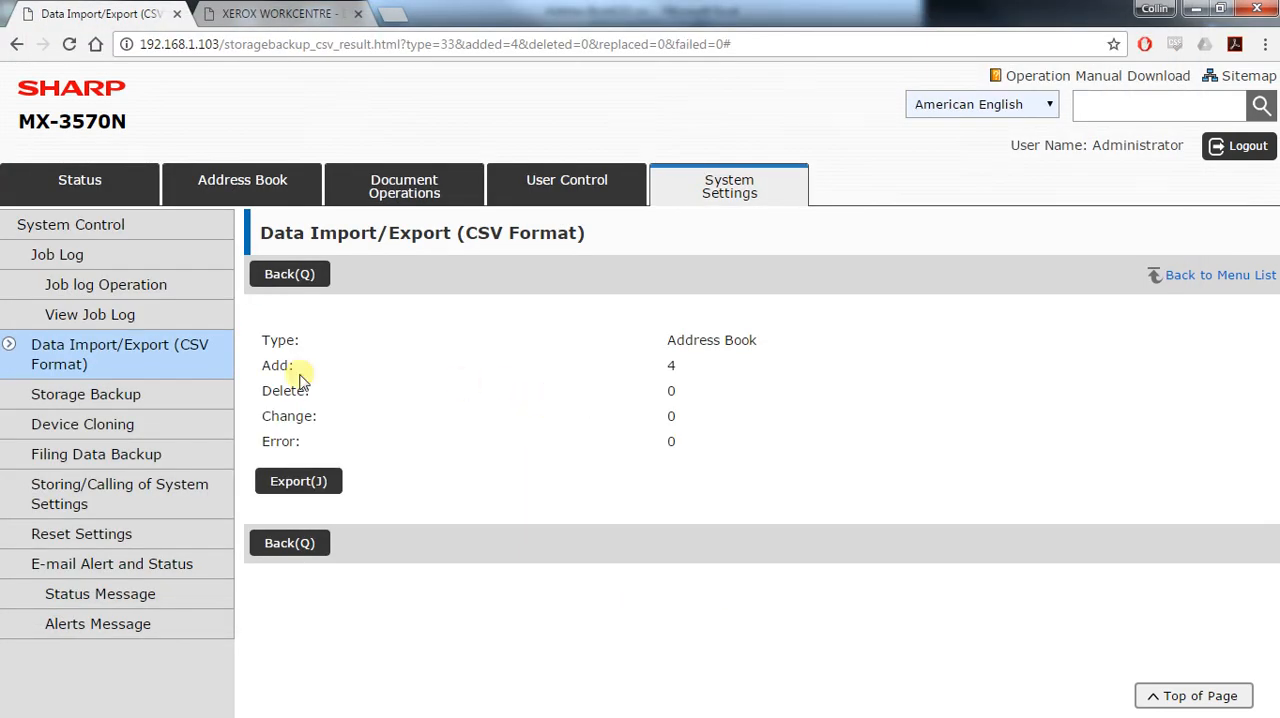
{"action": "mouse_move", "coordinate": [705, 365]}
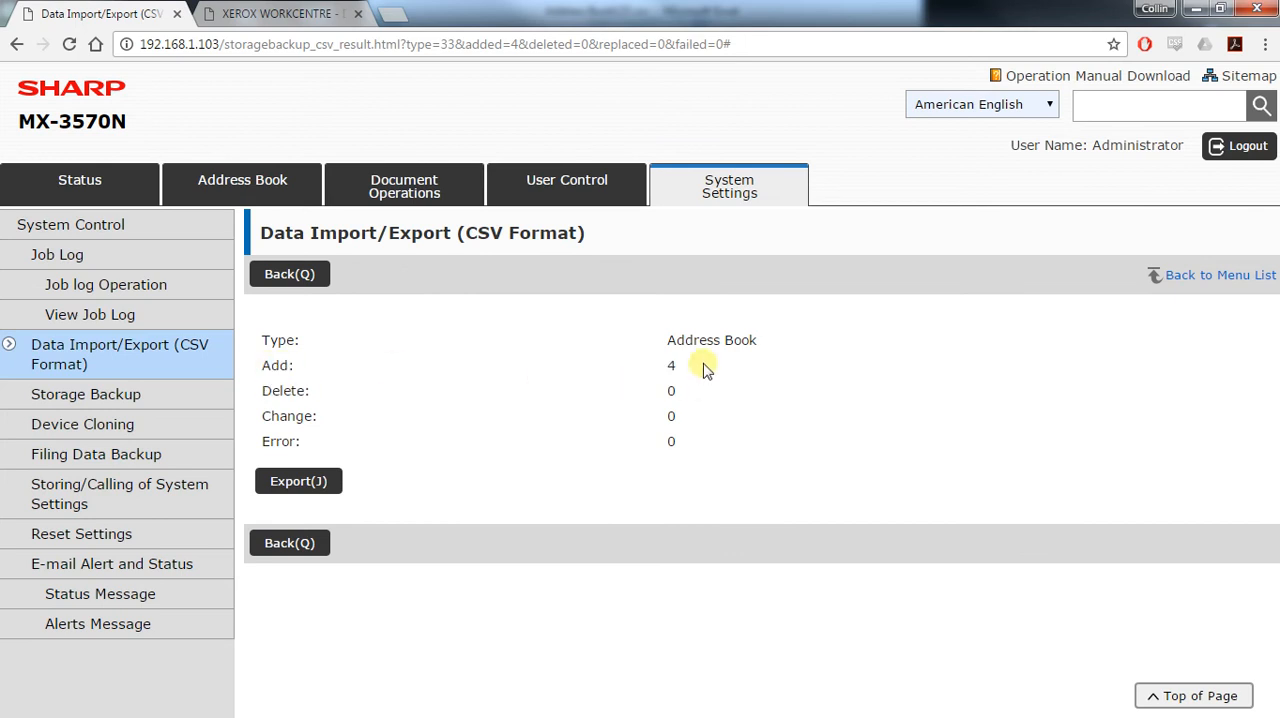
{"action": "mouse_move", "coordinate": [242, 186]}
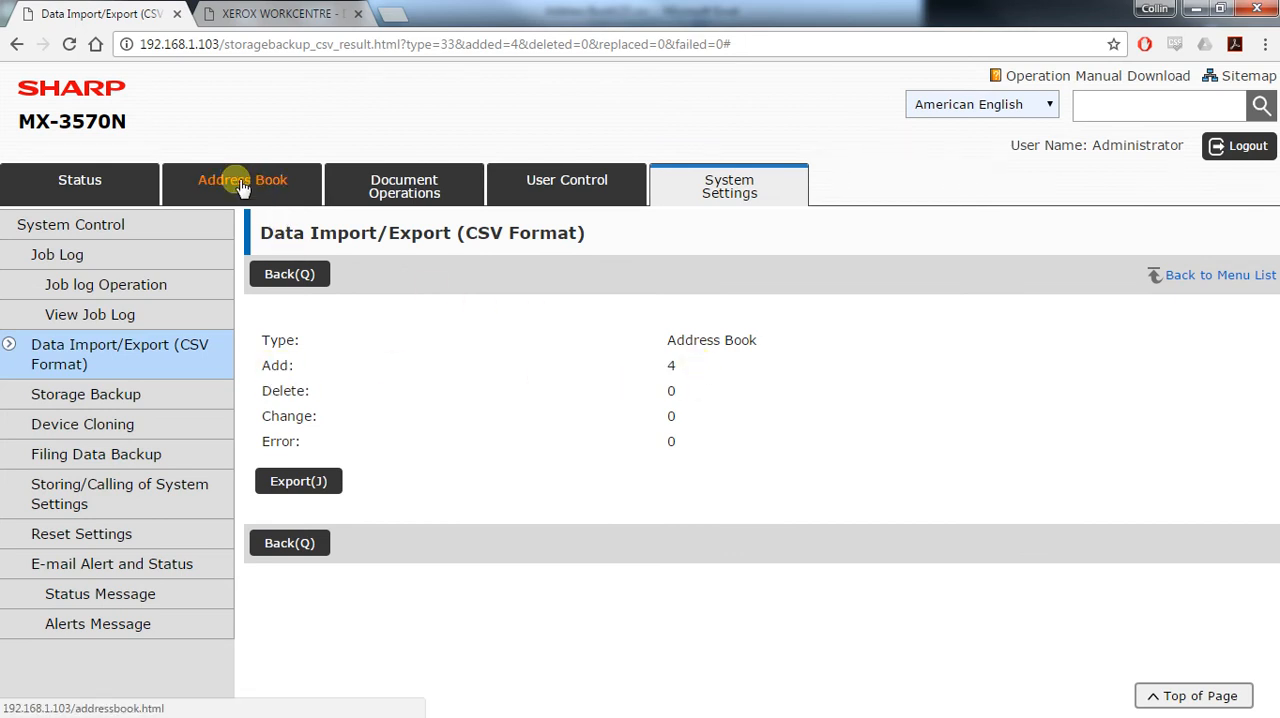
Step: Review the Address Book's five-contact list, then begin adding a new entry
{"action": "left_click", "coordinate": [242, 185]}
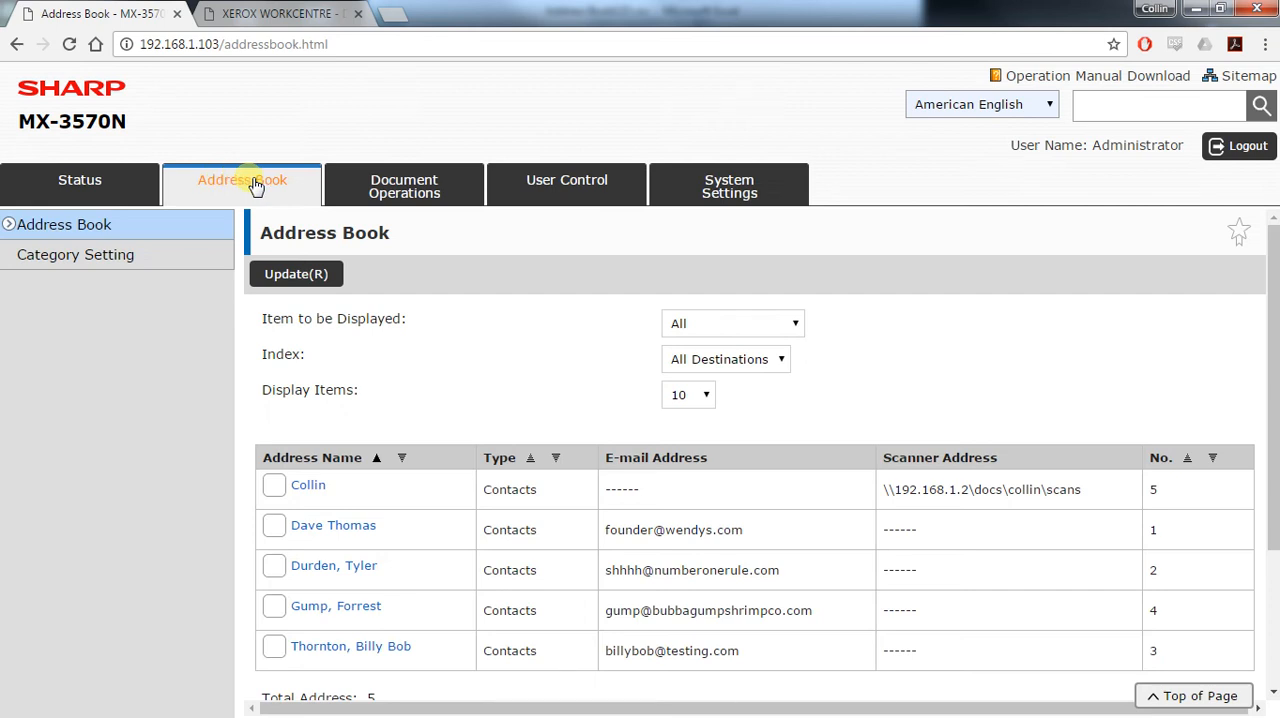
{"action": "scroll", "scroll_direction": "down", "scroll_amount": 3}
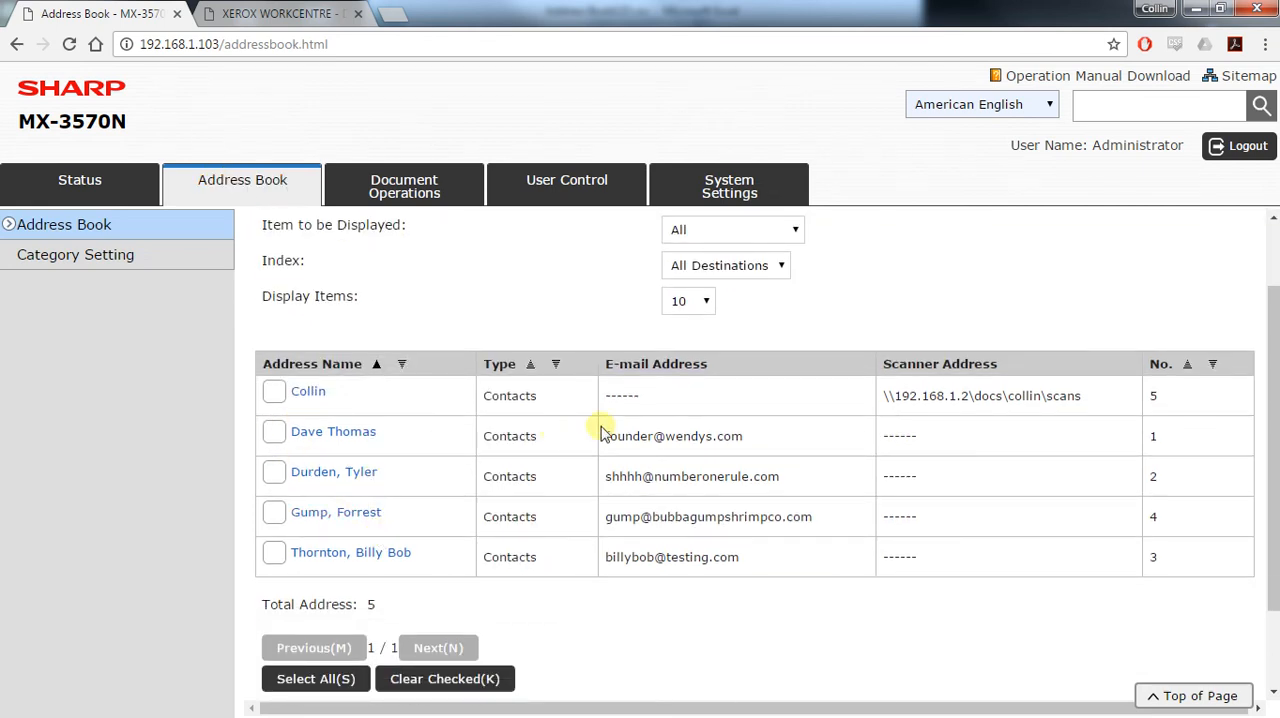
{"action": "double_click", "coordinate": [308, 391]}
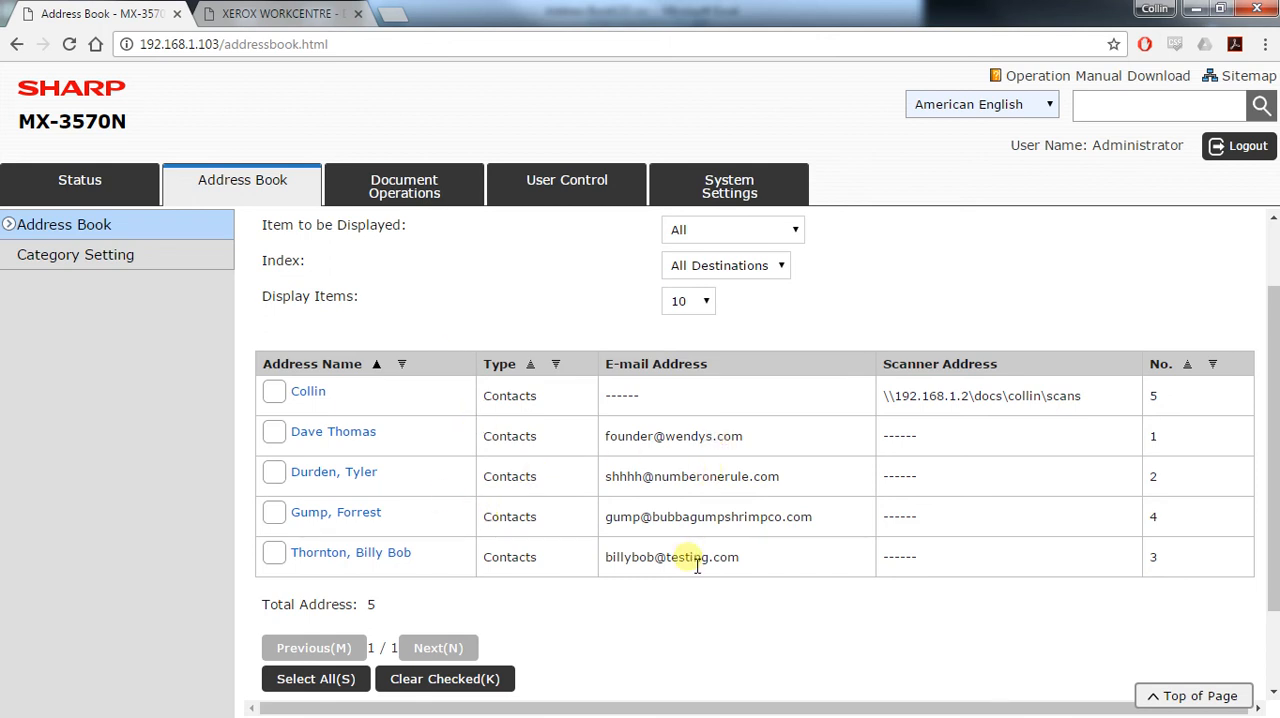
{"action": "mouse_move", "coordinate": [425, 604]}
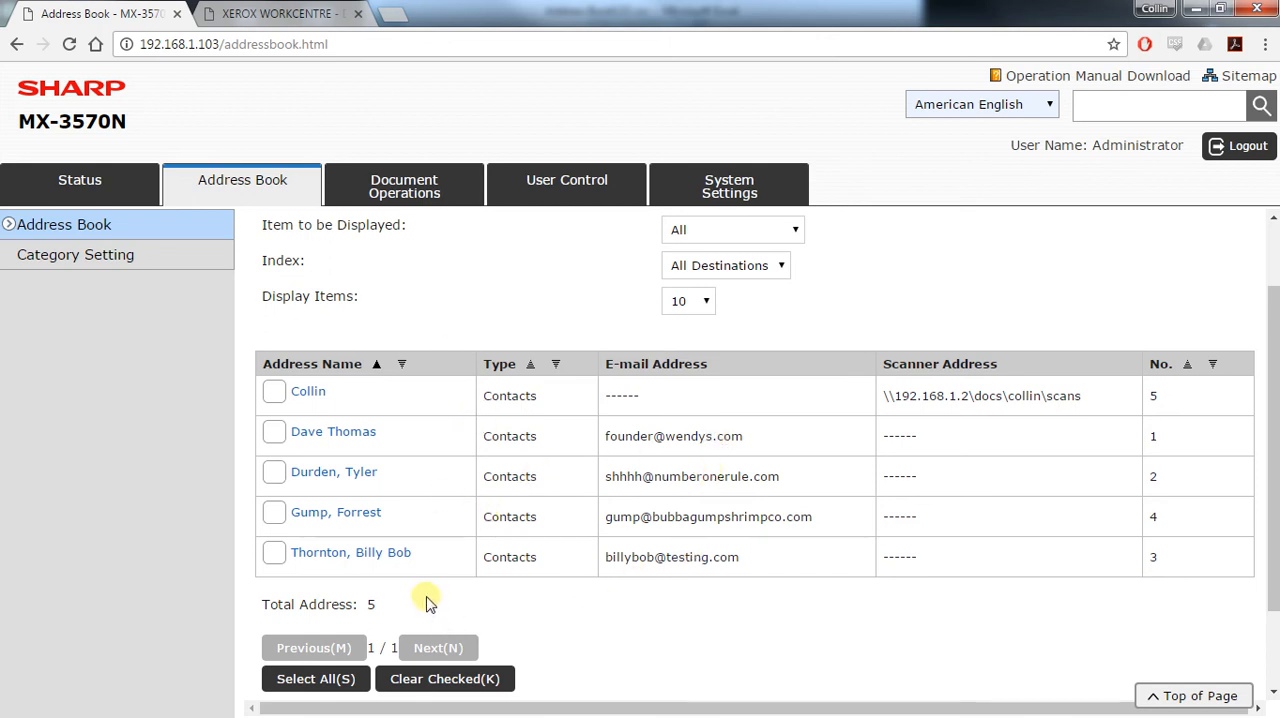
{"action": "mouse_move", "coordinate": [446, 320]}
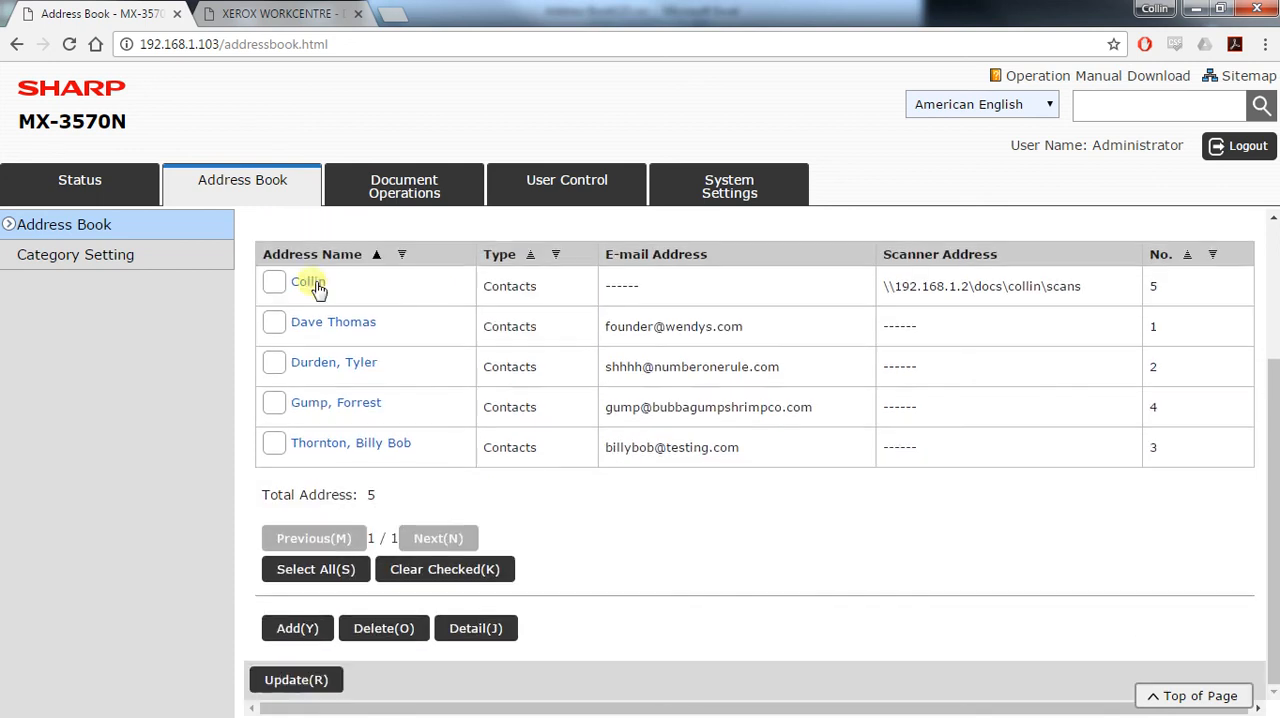
{"action": "left_click", "coordinate": [296, 628]}
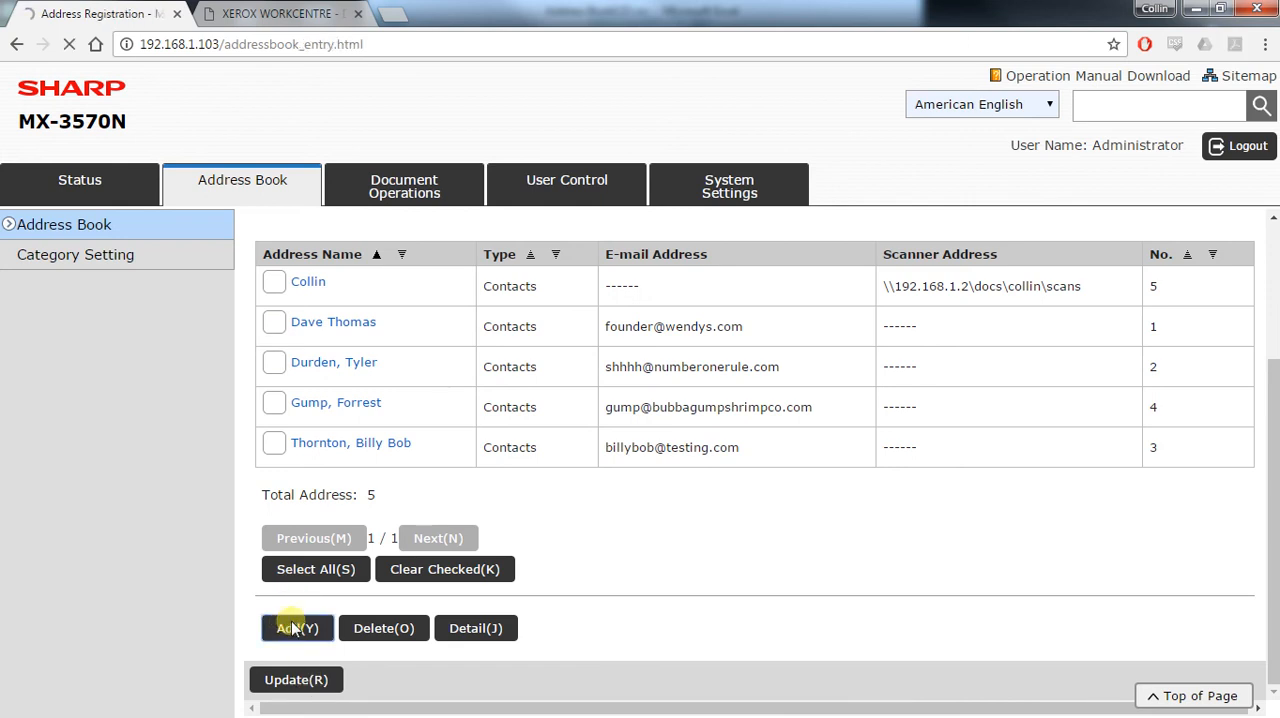
Step: Open a new address registration form on Network Folder with Change Password ticked
{"action": "left_click", "coordinate": [296, 628]}
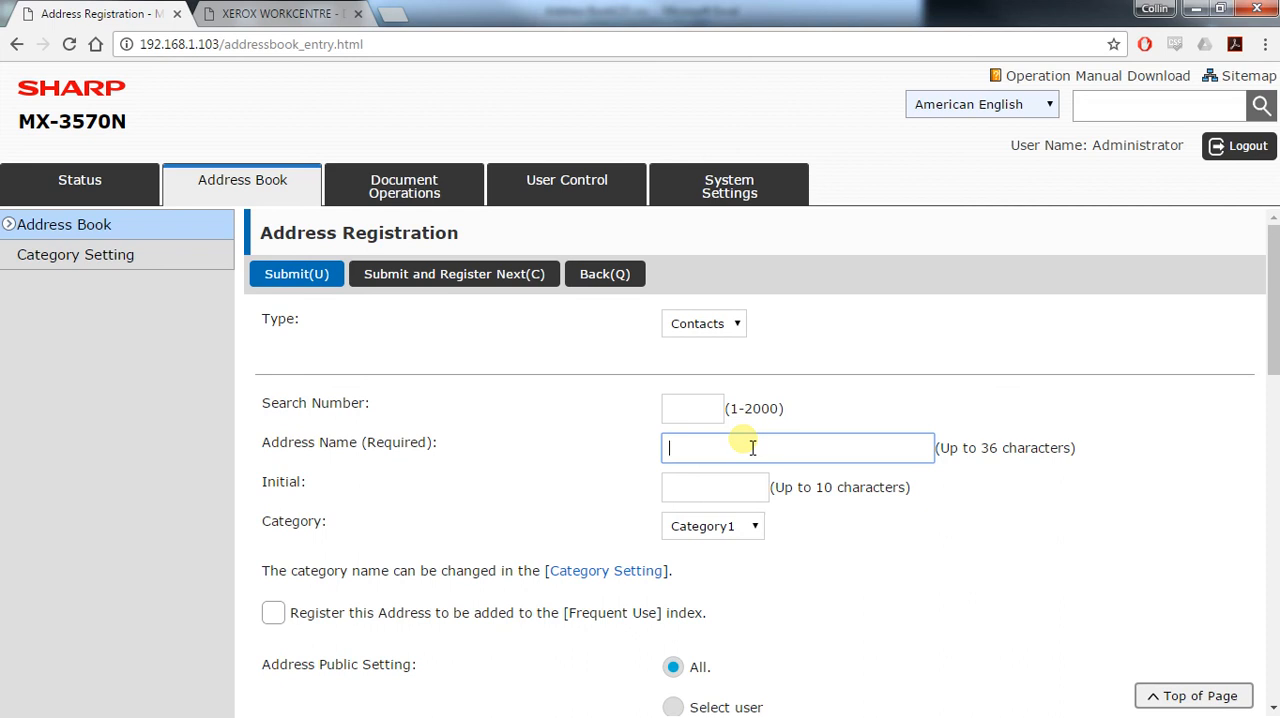
{"action": "scroll", "scroll_direction": "down", "scroll_amount": 3}
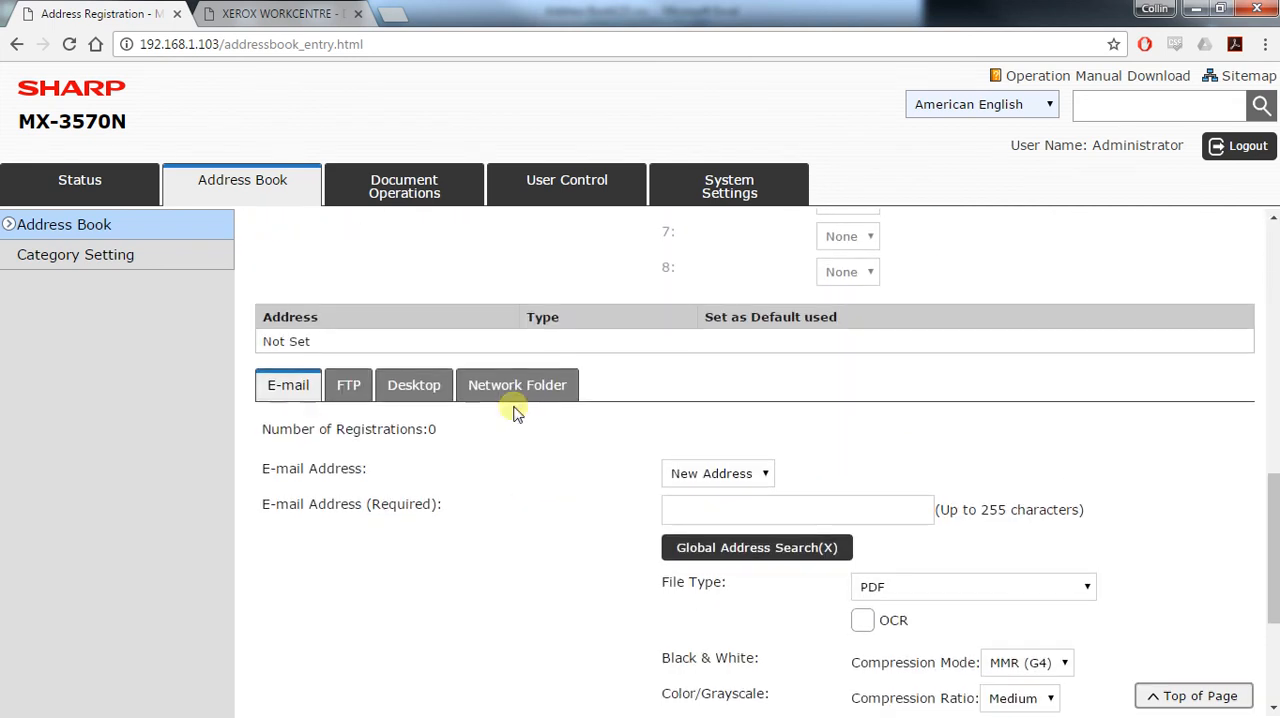
{"action": "left_click", "coordinate": [517, 385]}
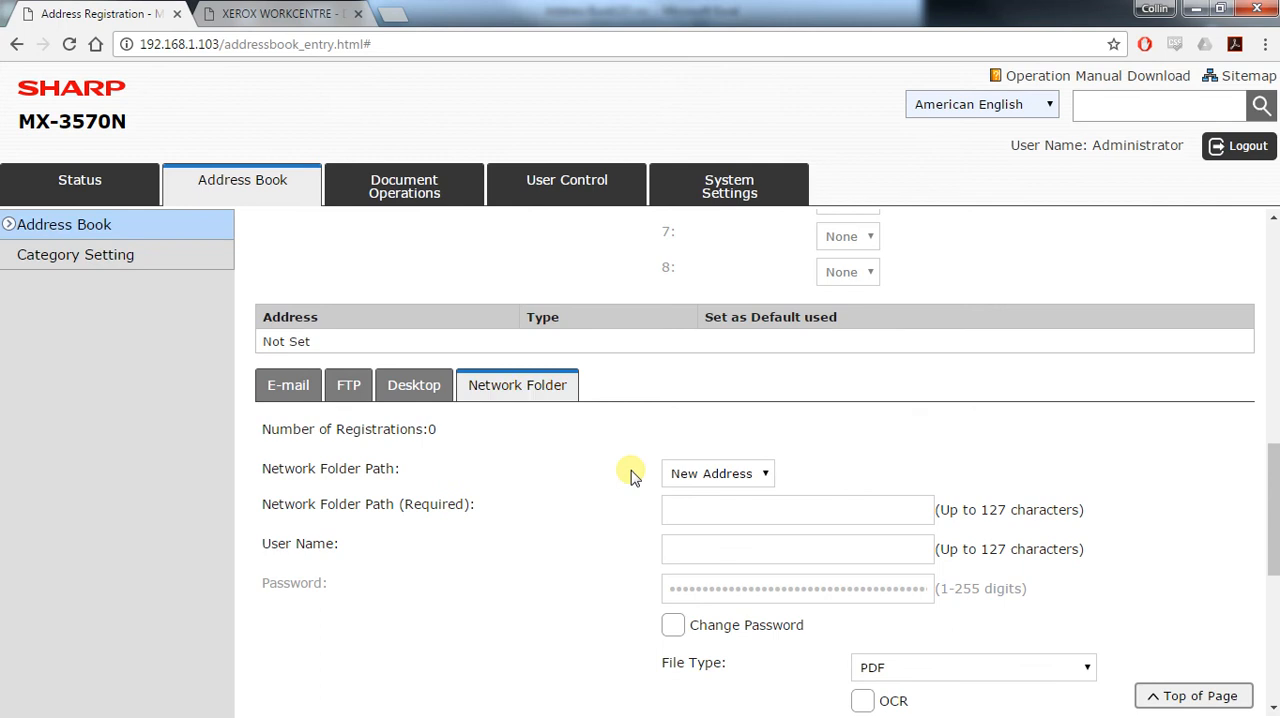
{"action": "double_click", "coordinate": [367, 504]}
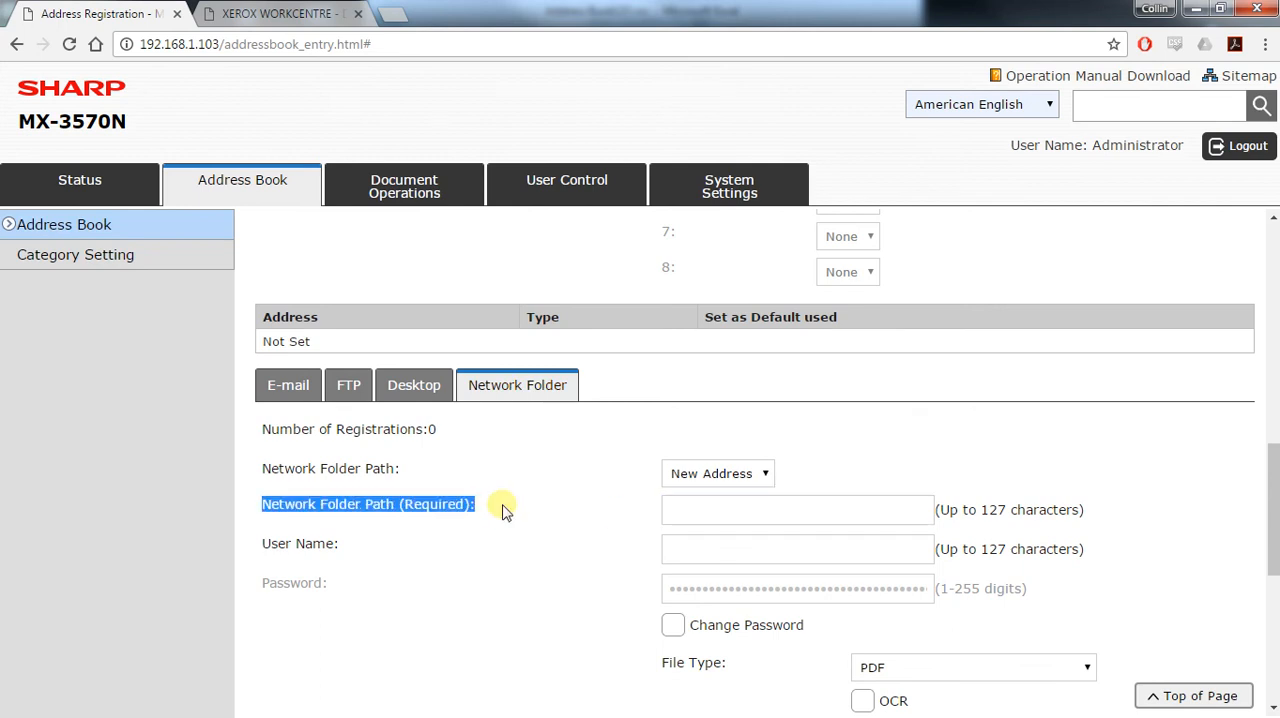
{"action": "left_click", "coordinate": [672, 624]}
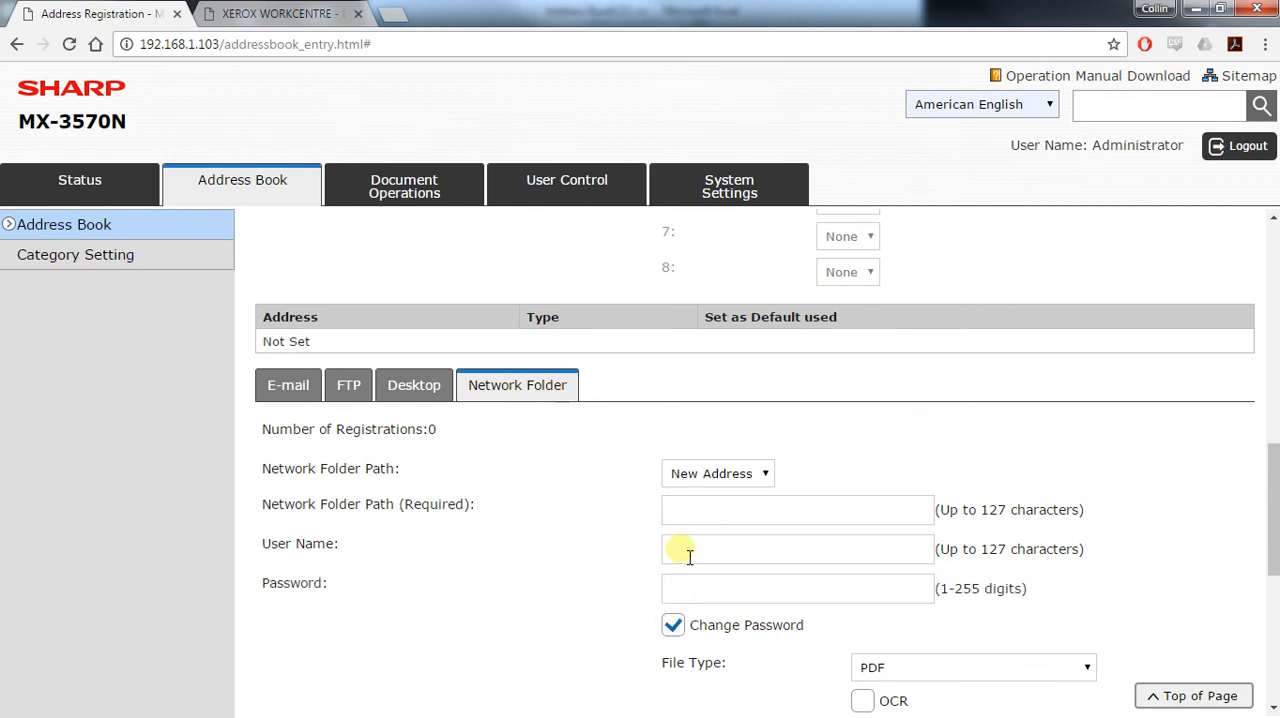
{"action": "scroll", "scroll_direction": "down", "scroll_amount": 3}
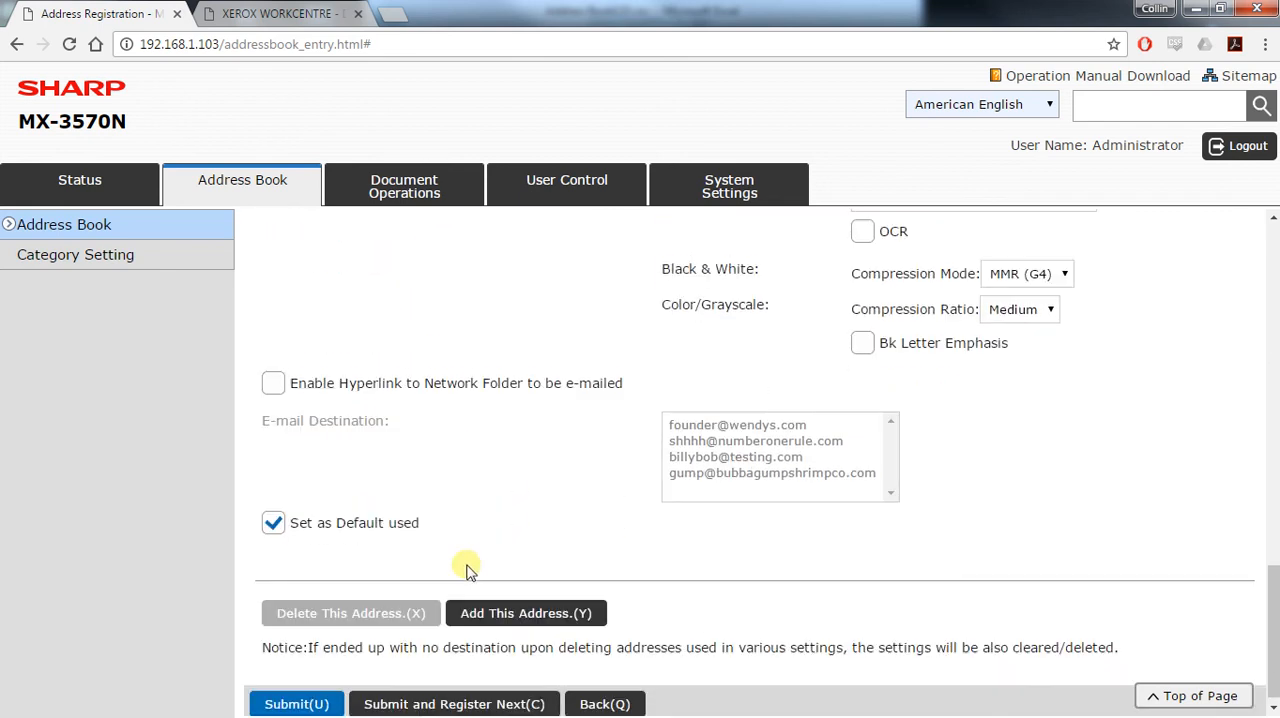